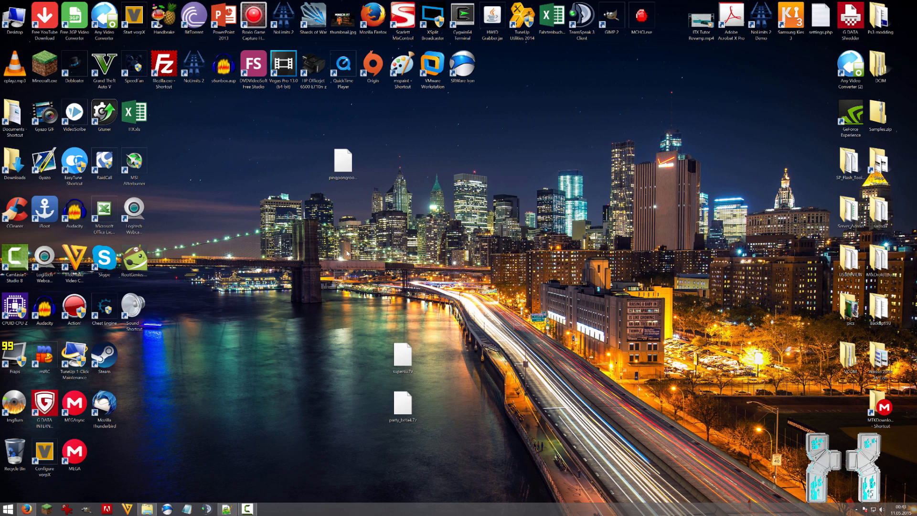
Step: Select the downloaded pingpongroot file on the desktop and bring the Firefox forum thread forward
click(343, 162)
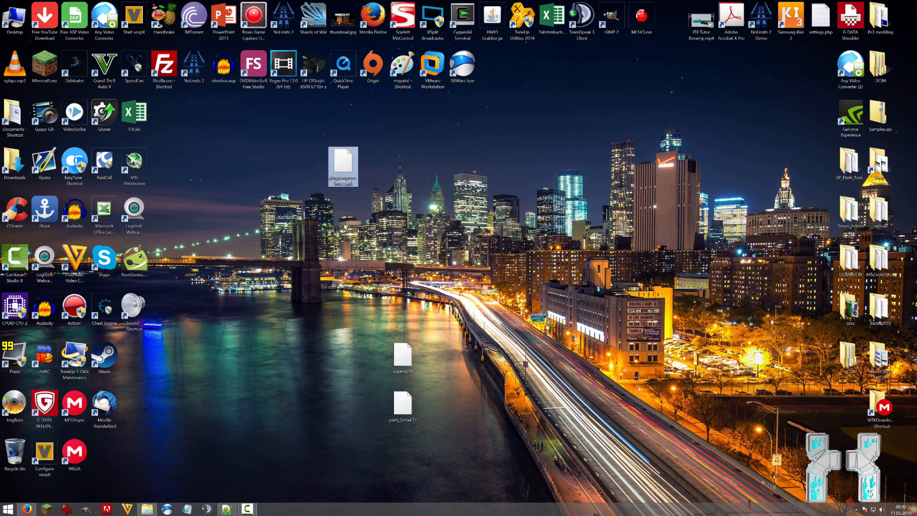
click(44, 454)
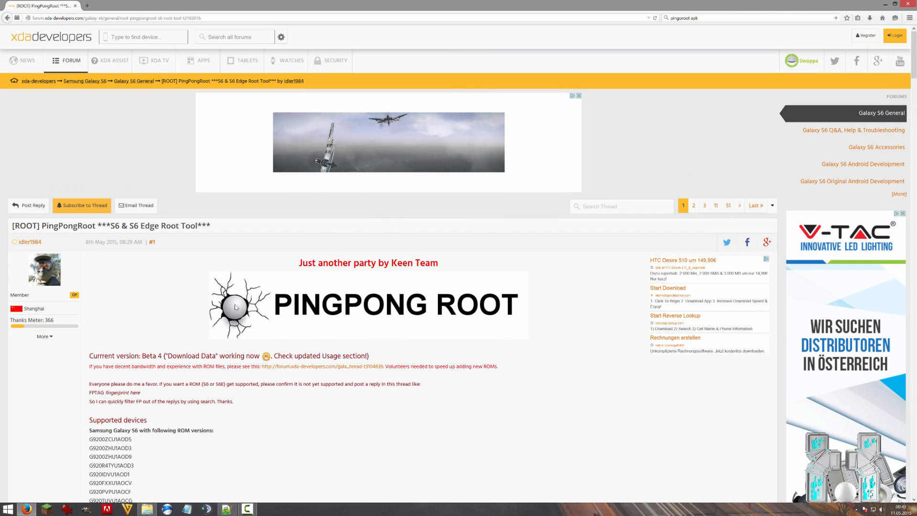
mouse_move(175, 328)
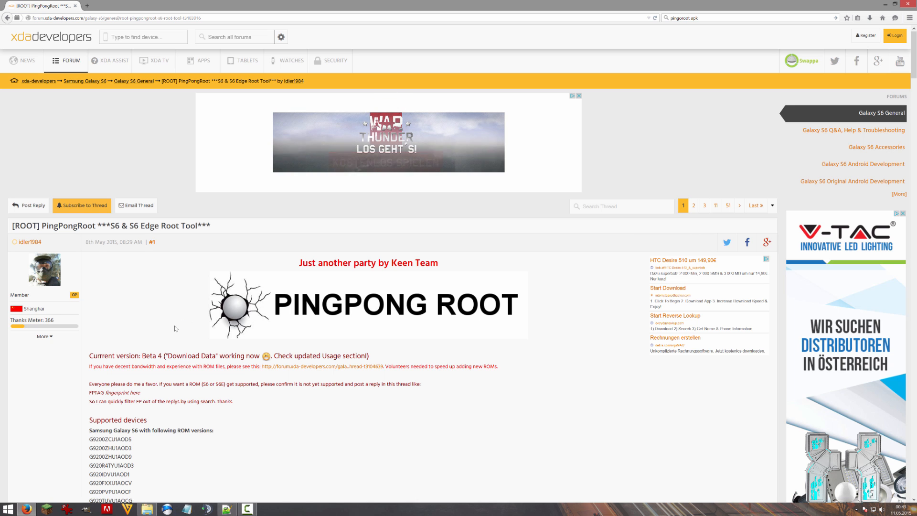
Step: Scroll the PingPongRoot thread past supported devices, Usage and Q&A toward Attached Files
scroll(down, 3)
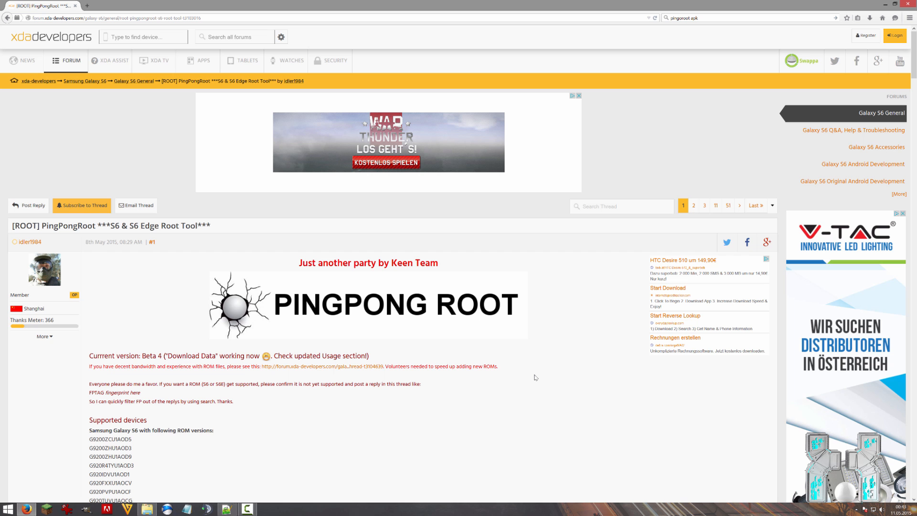
scroll(down, 3)
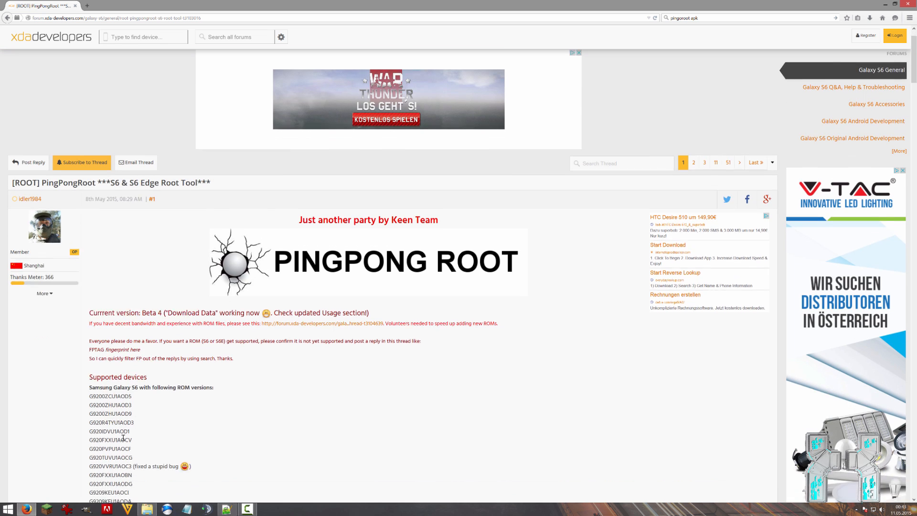
scroll(down, 3)
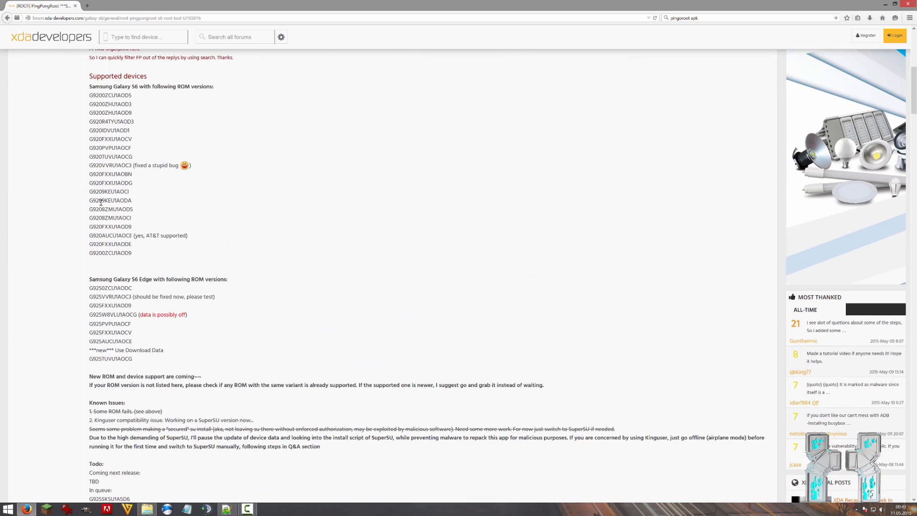
scroll(down, 3)
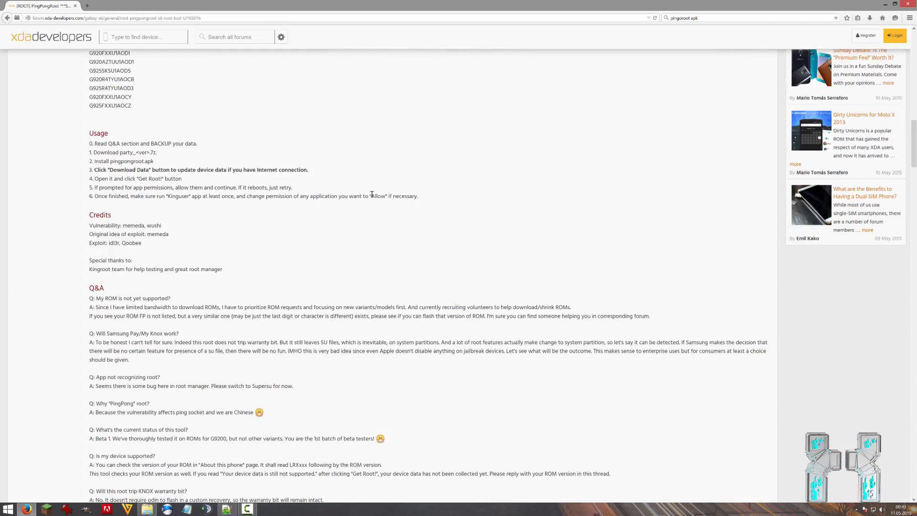
scroll(down, 3)
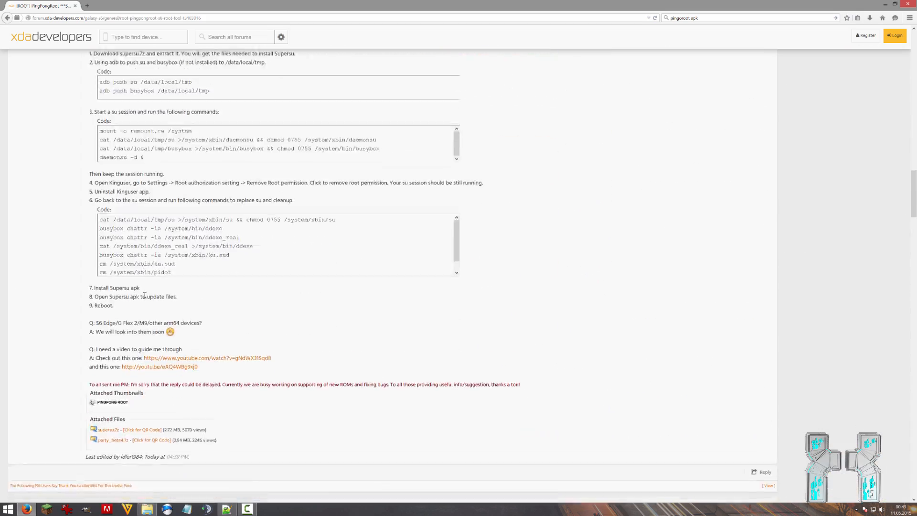
Step: Scroll to the attached supersu.7z and party_beta4.7z archives
scroll(down, 3)
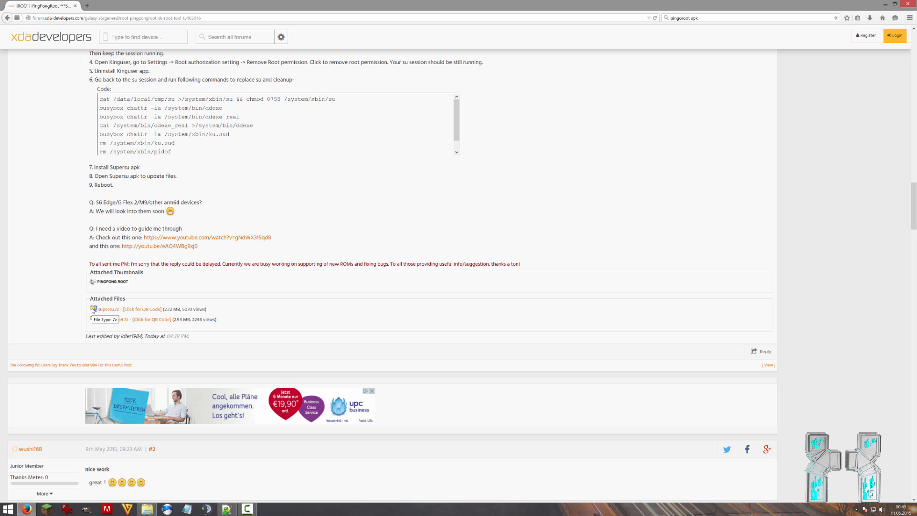
mouse_move(113, 319)
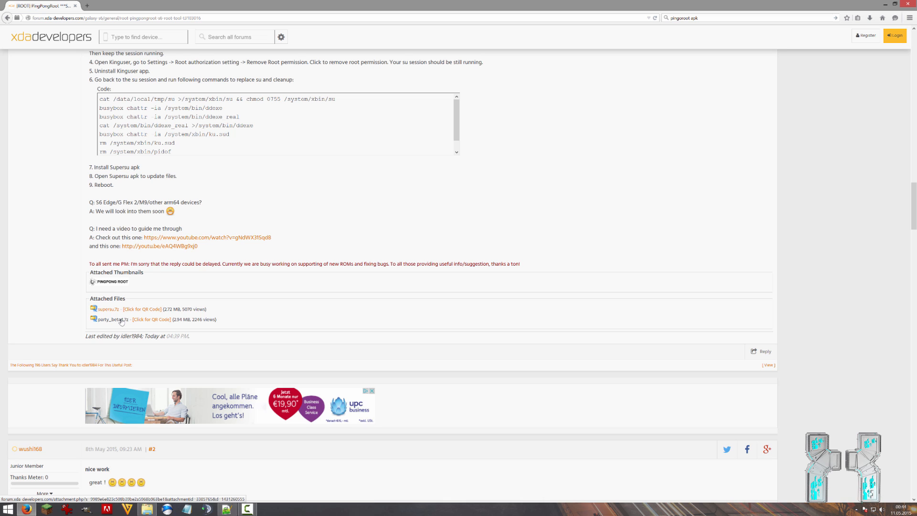
mouse_move(112, 319)
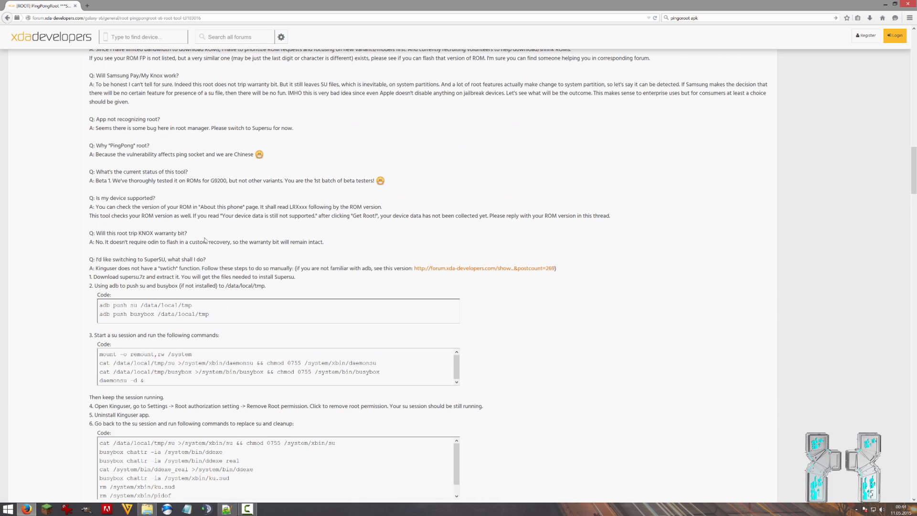
Step: Highlight the two adb push commands and scroll further down the thread
drag(107, 304, 220, 314)
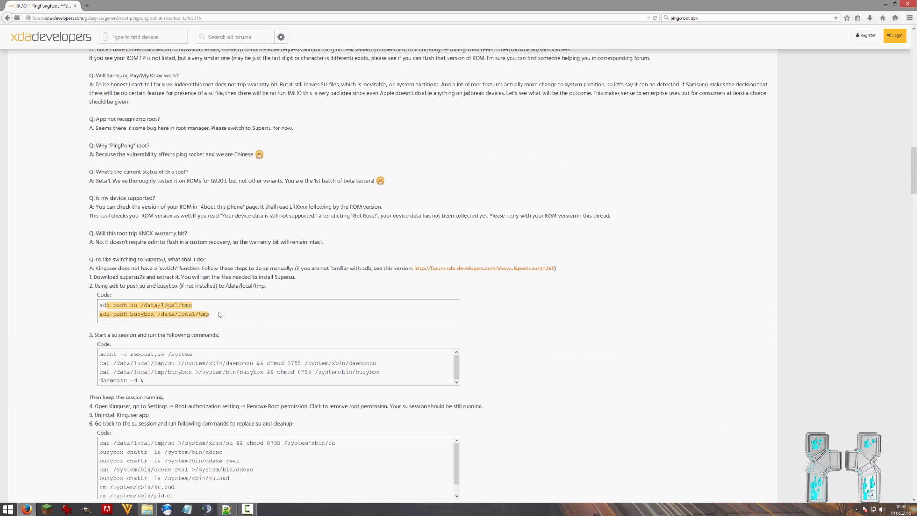
scroll(down, 3)
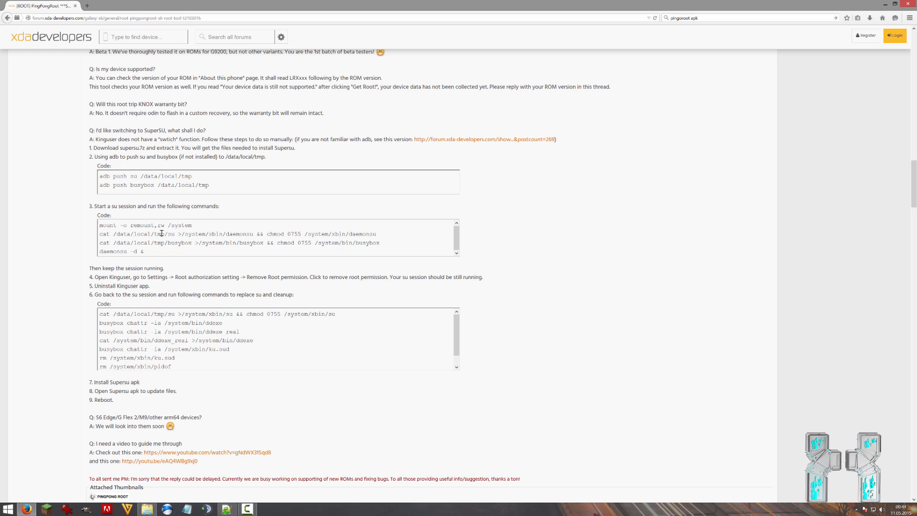
scroll(down, 3)
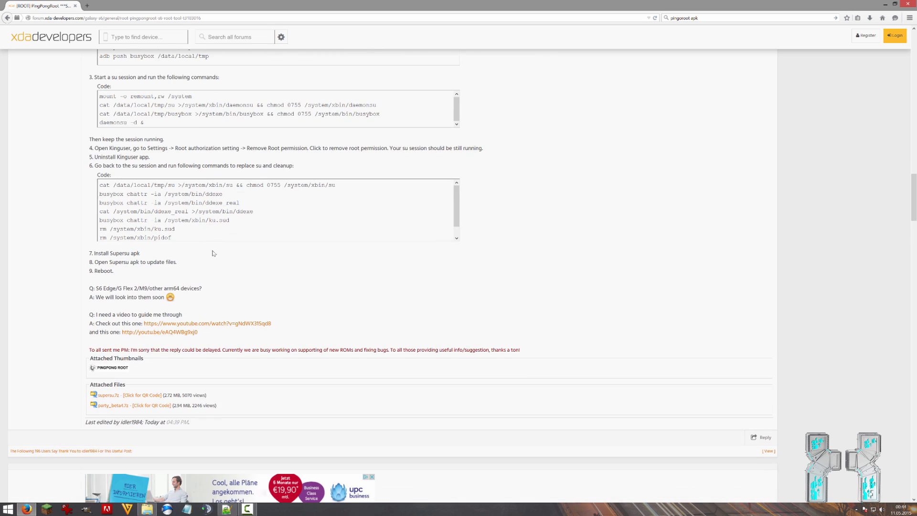
mouse_move(205, 254)
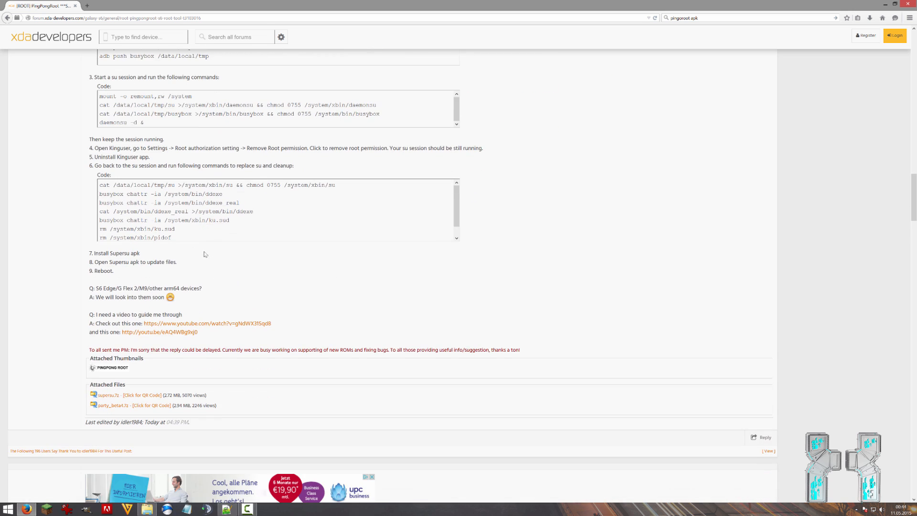
mouse_move(192, 272)
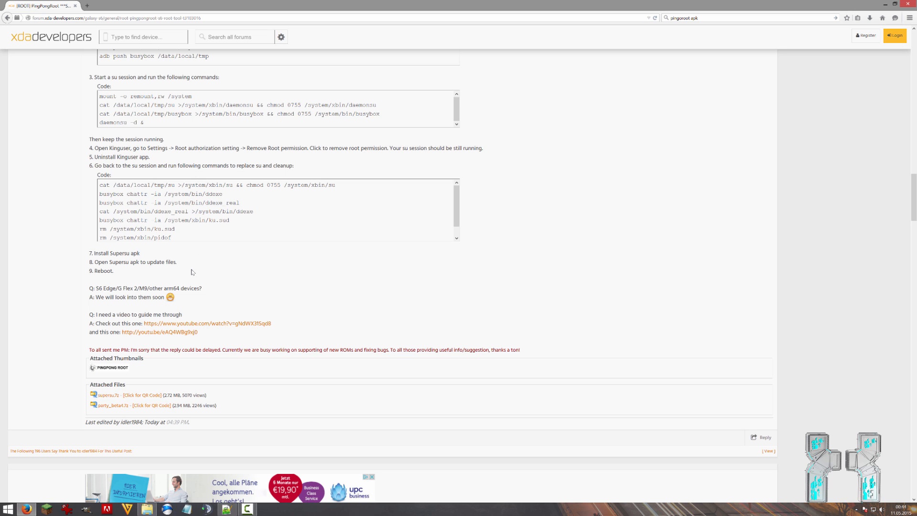
mouse_move(206, 299)
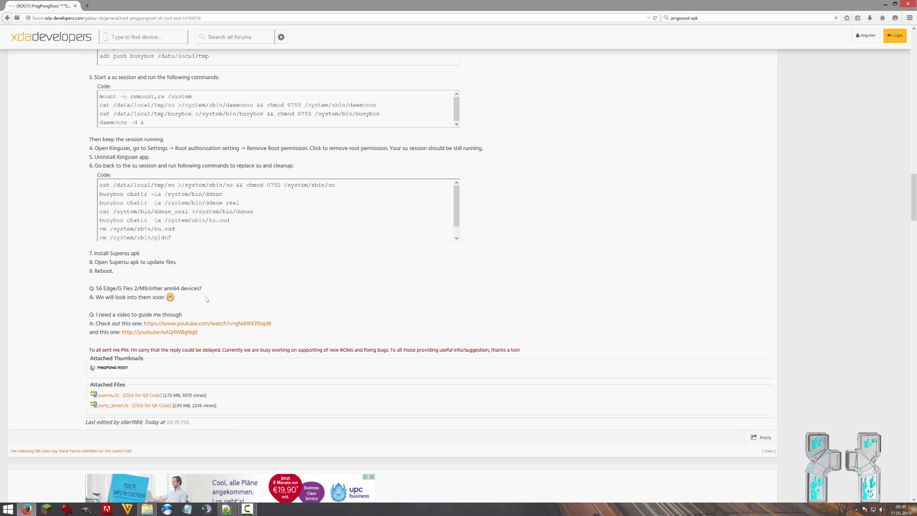
Step: Scroll back up and highlight the KNOX warranty bit question and its answer
scroll(up, 3)
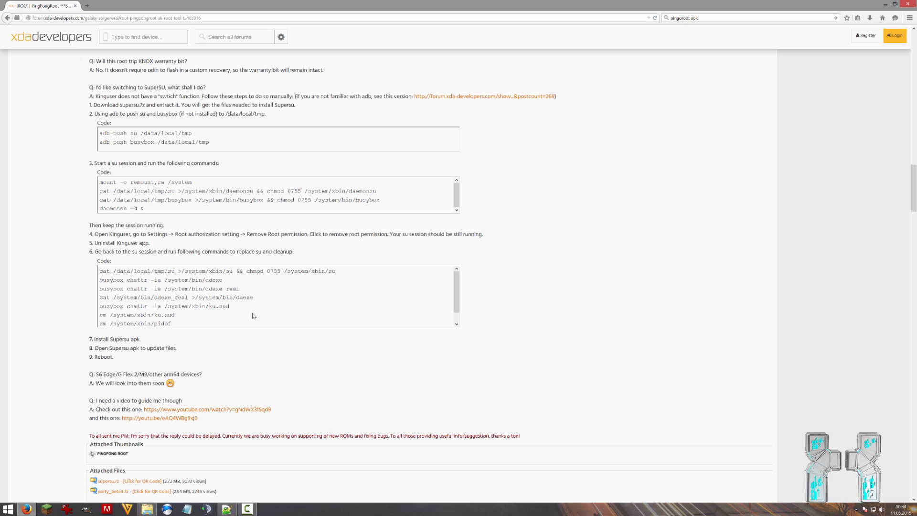
scroll(up, 3)
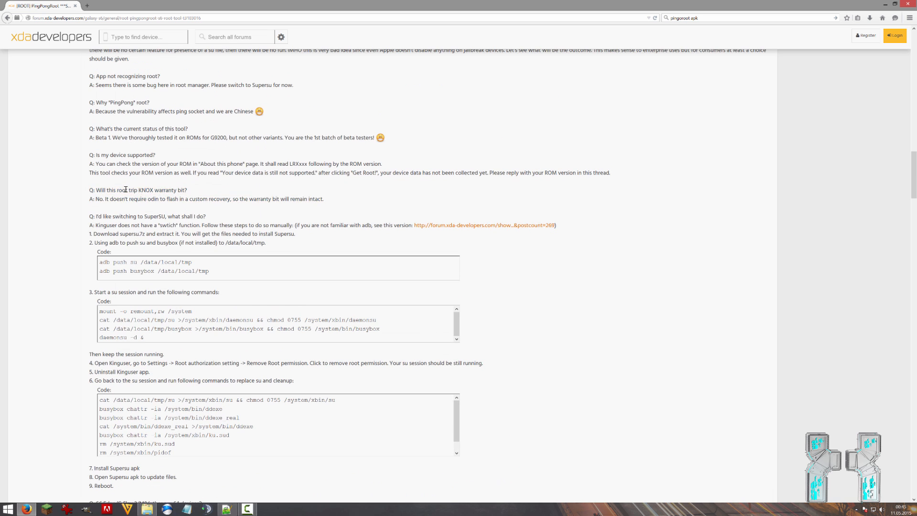
drag(119, 190, 206, 198)
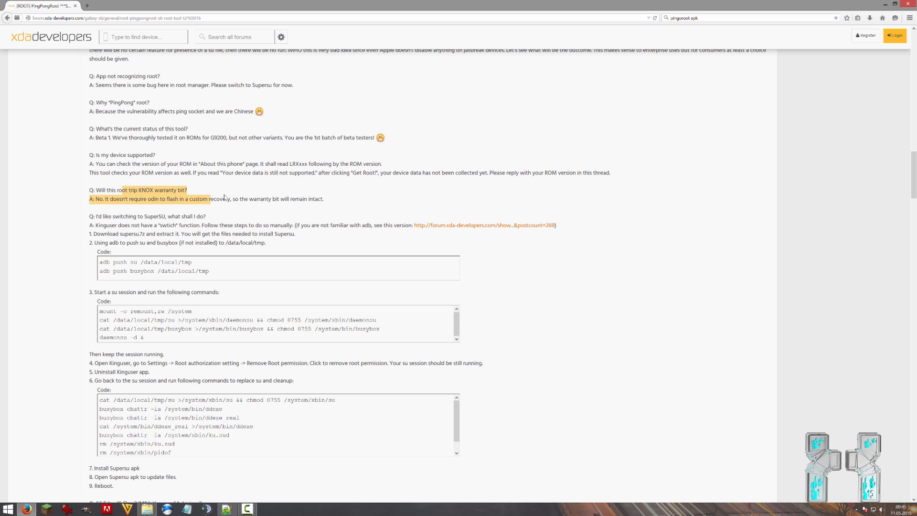
drag(207, 198, 322, 199)
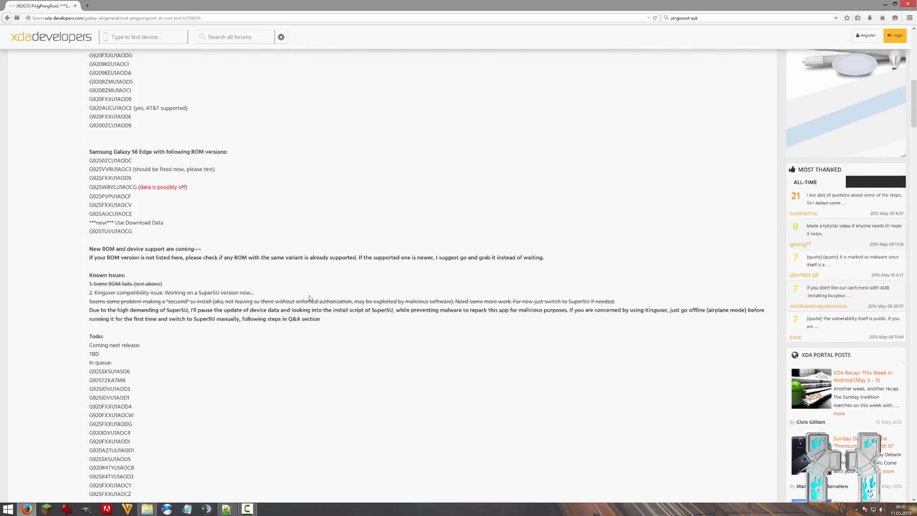
scroll(up, 3)
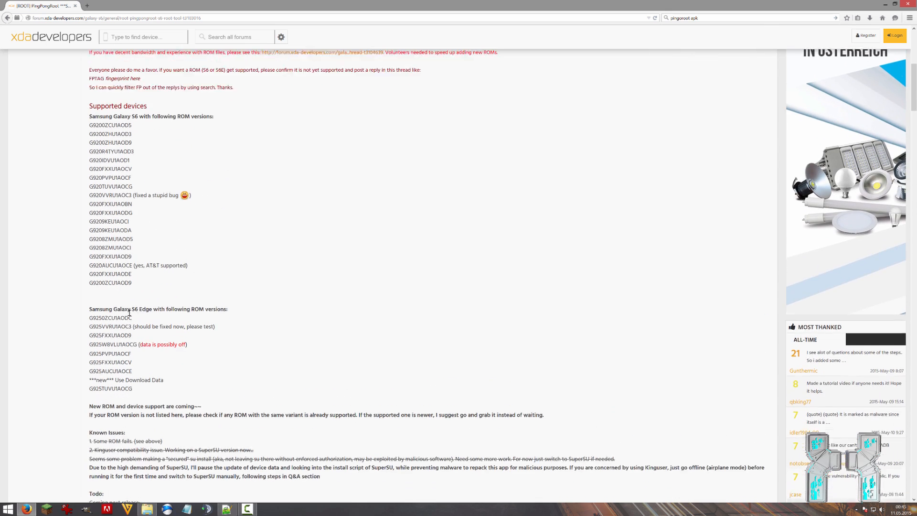
scroll(up, 3)
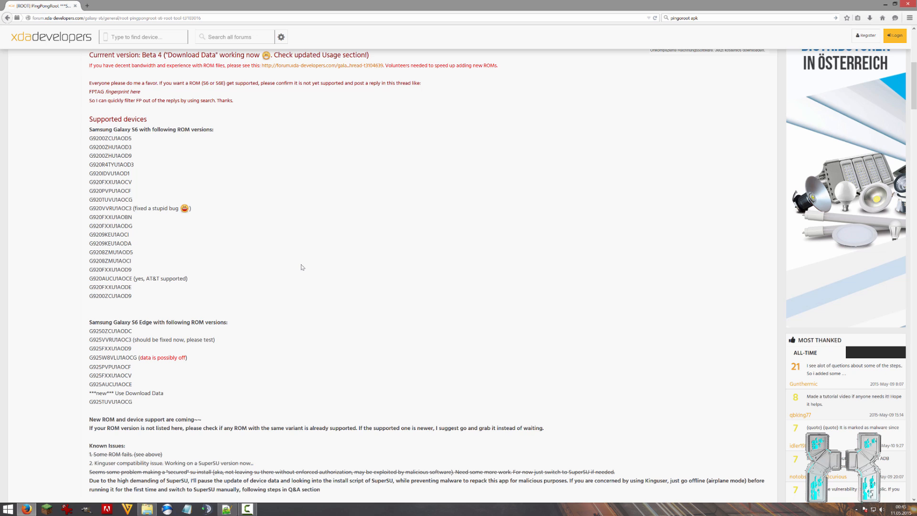
scroll(down, 3)
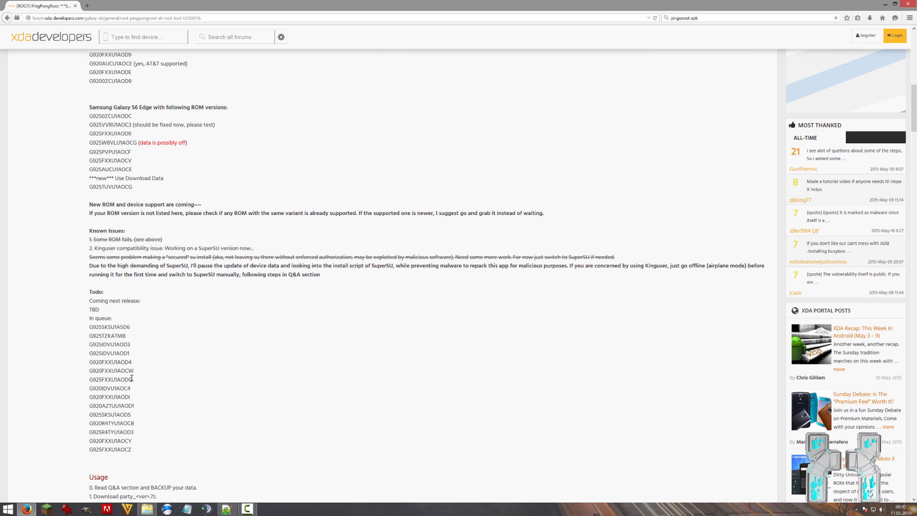
double_click(111, 371)
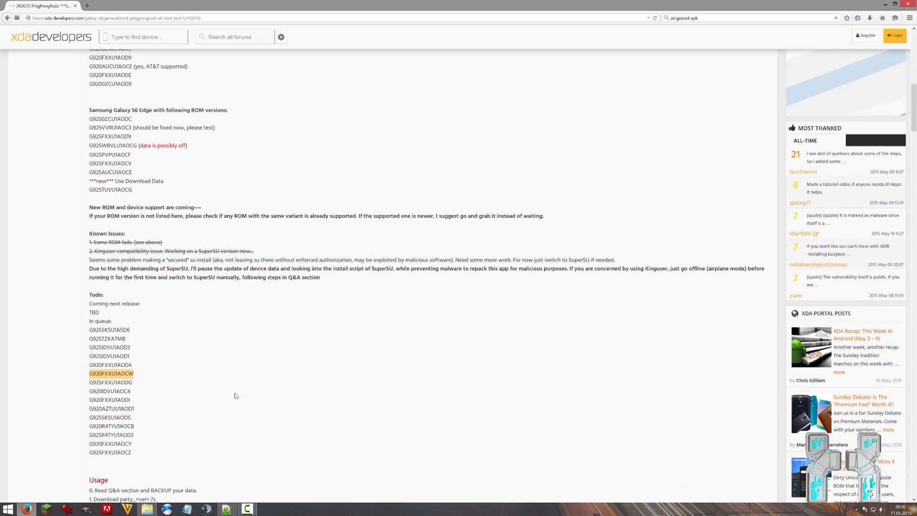
scroll(down, 3)
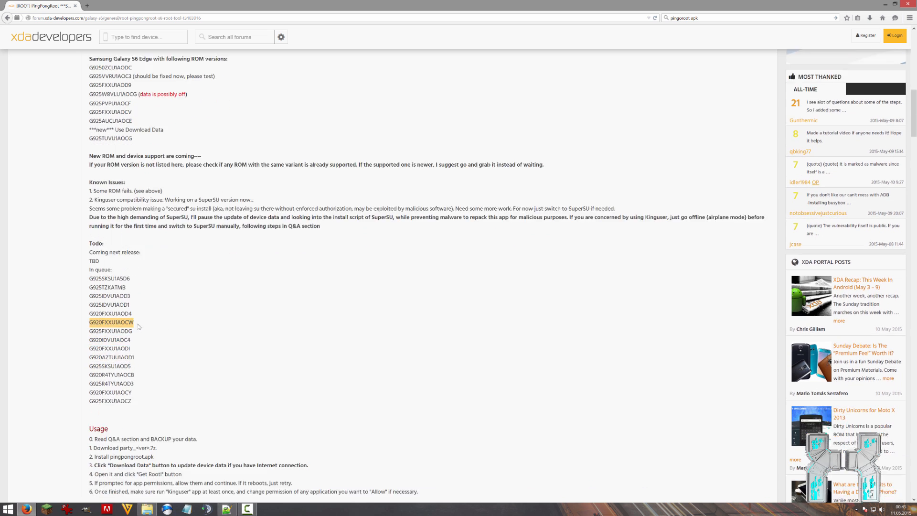
scroll(down, 3)
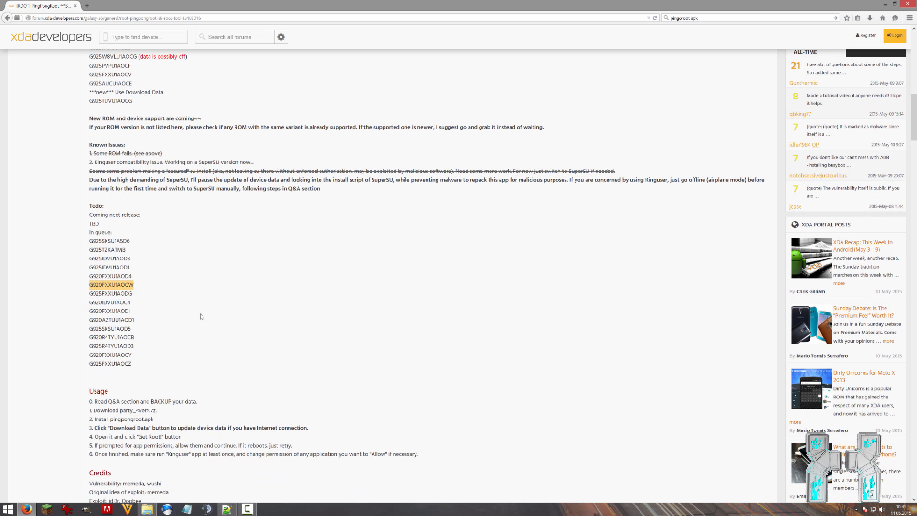
scroll(down, 3)
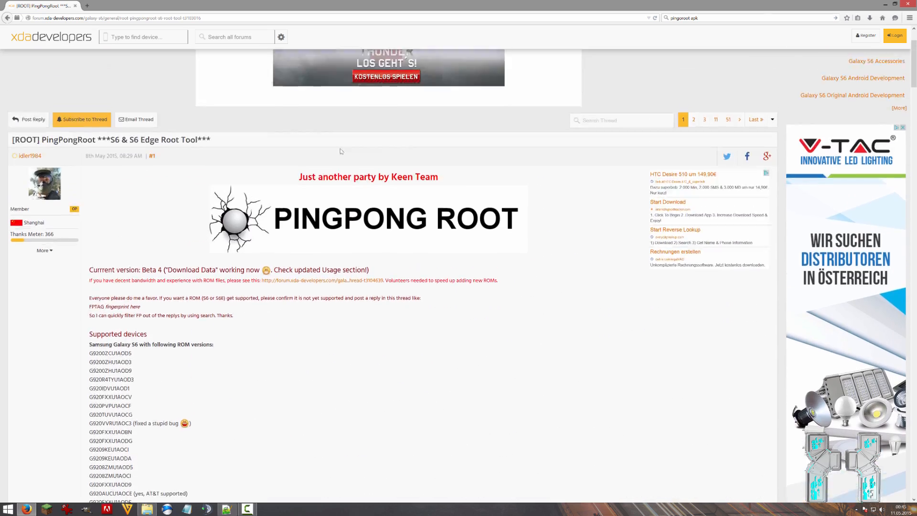
scroll(down, 3)
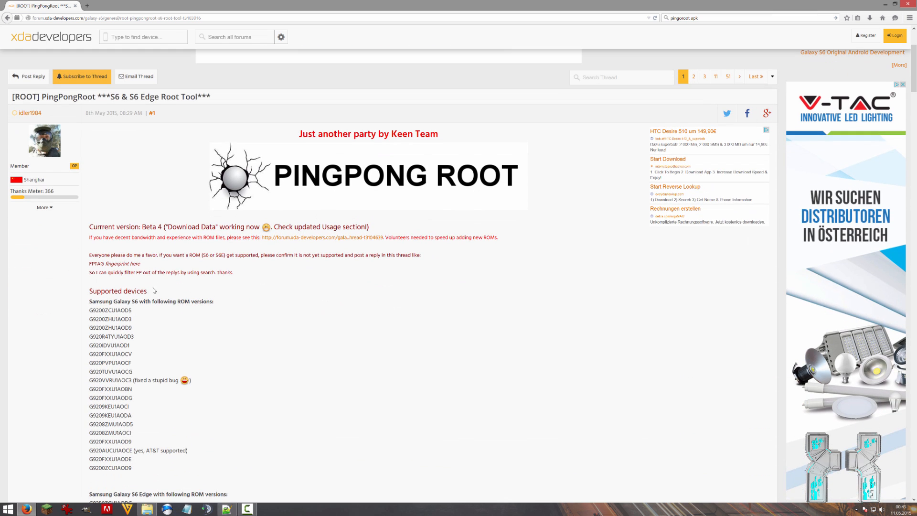
scroll(down, 3)
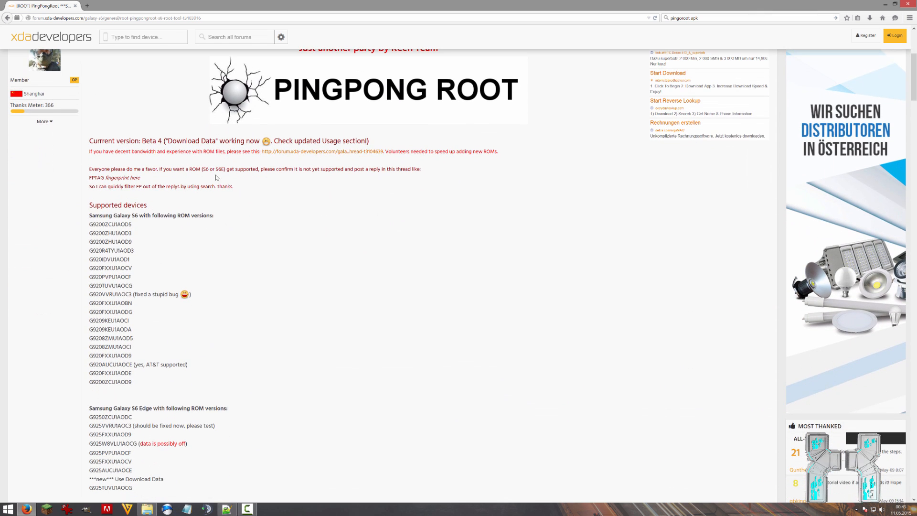
scroll(down, 3)
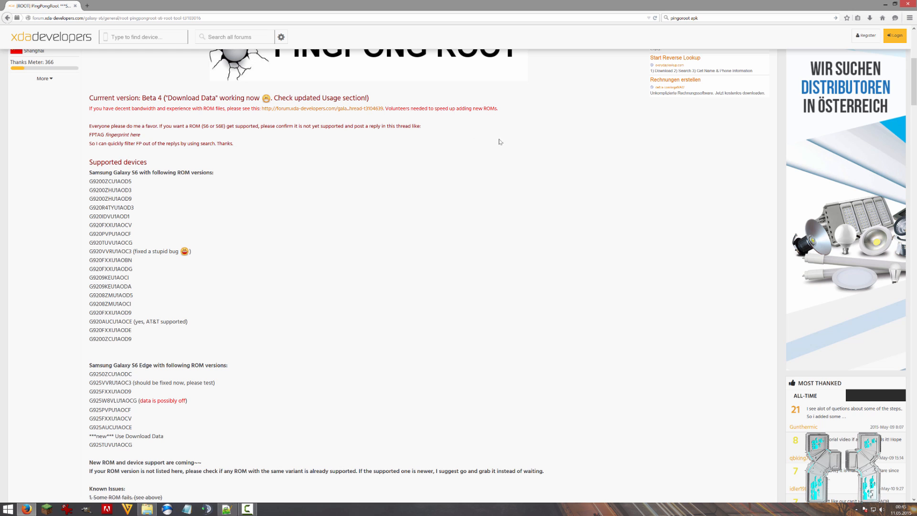
scroll(down, 3)
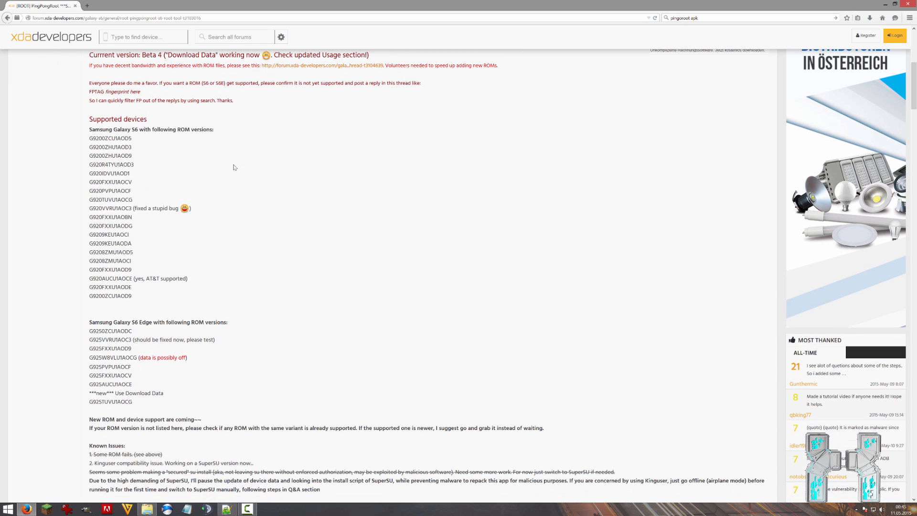
mouse_move(156, 302)
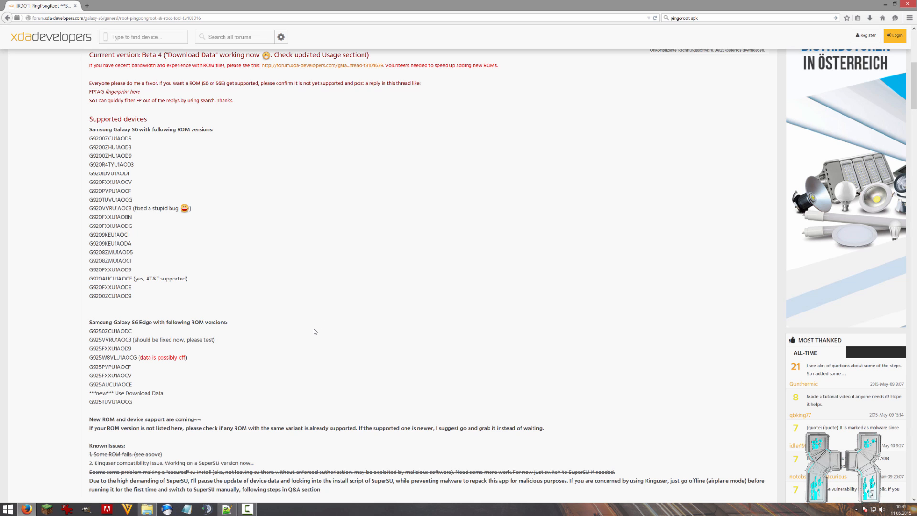
scroll(down, 3)
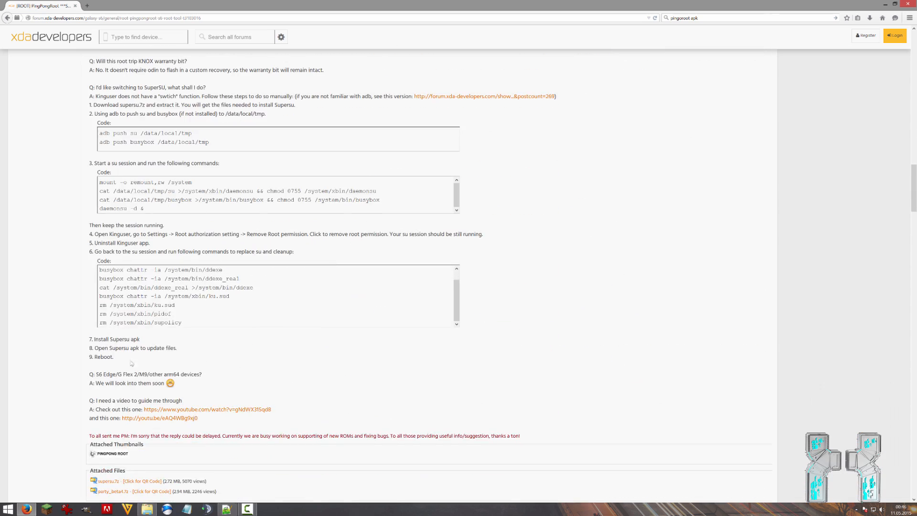
scroll(down, 3)
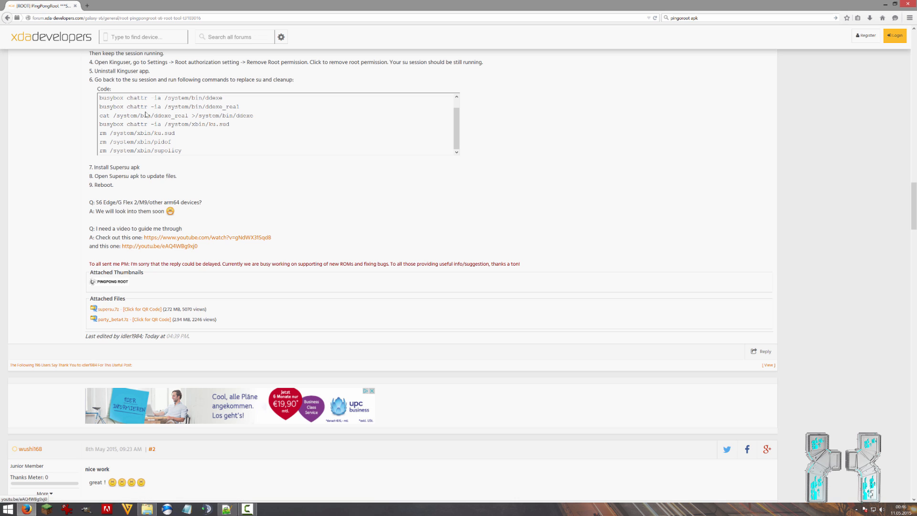
Step: Search the web for 7zip and open the official 7-Zip website result
click(162, 5)
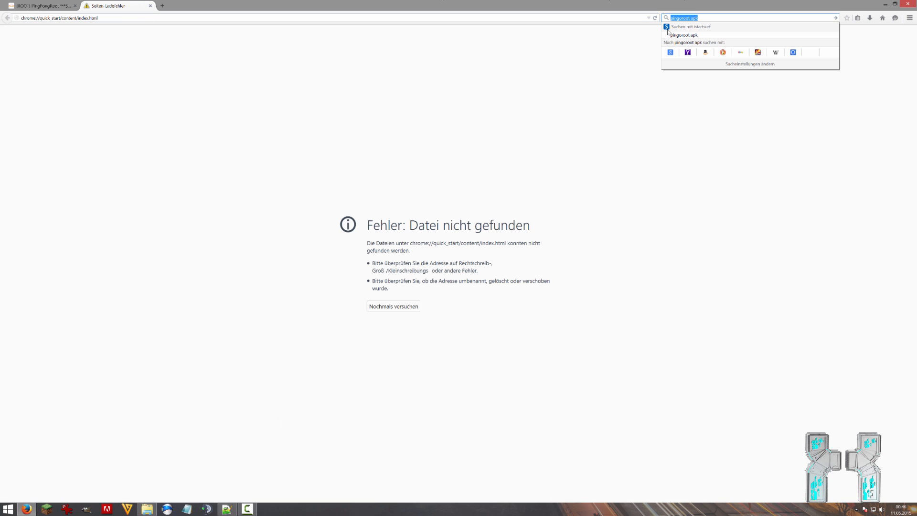
text(/z)
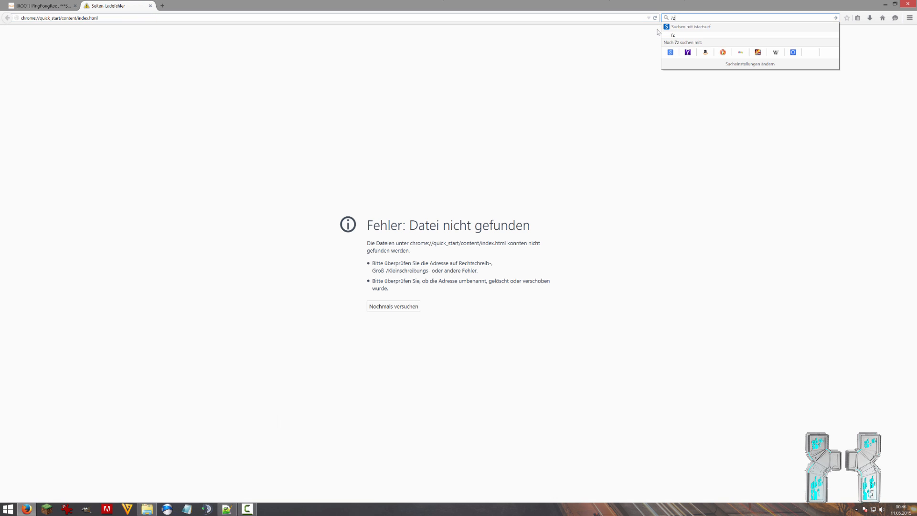
text(ip)
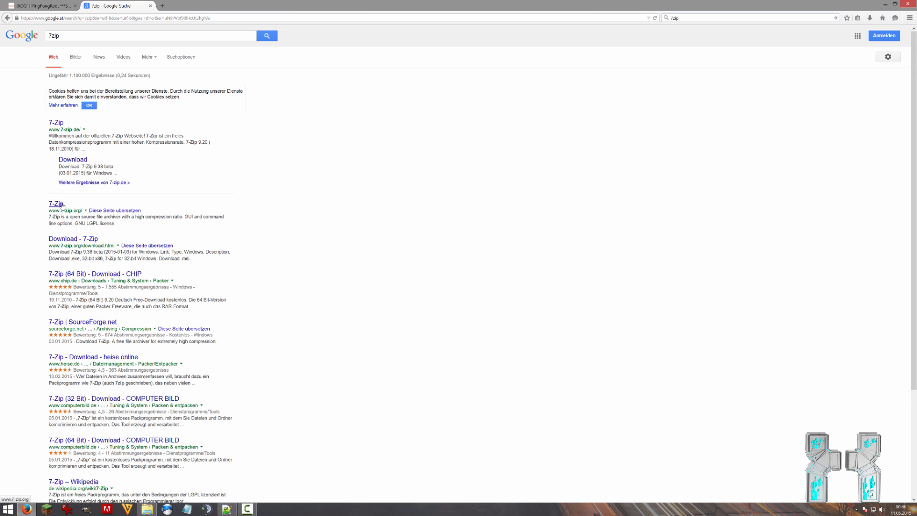
click(56, 203)
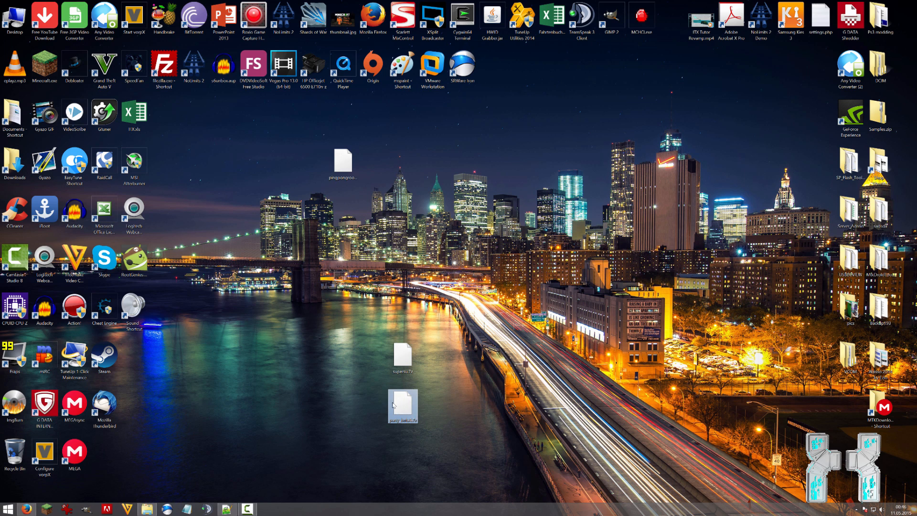
Step: Extract party_beta4.7z here with 7-Zip, overwriting the existing pingpongroot_beta4.apk
right_click(403, 405)
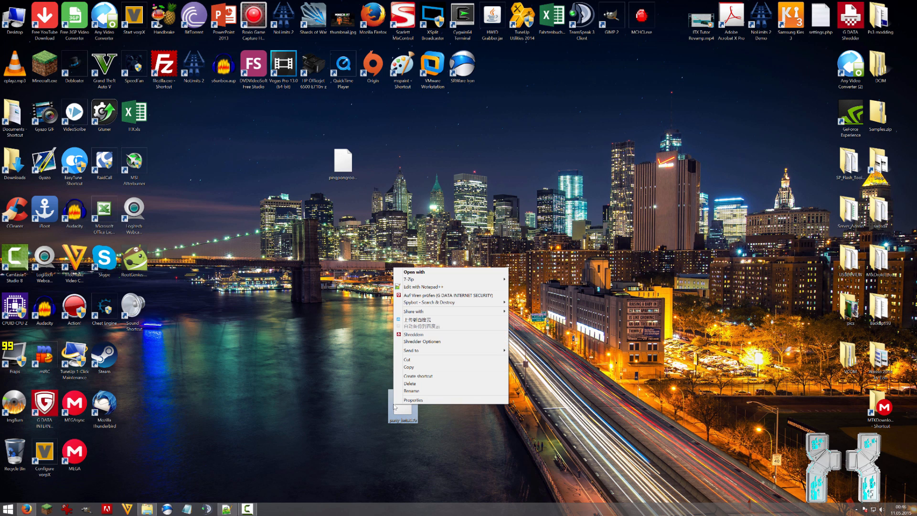
mouse_move(427, 303)
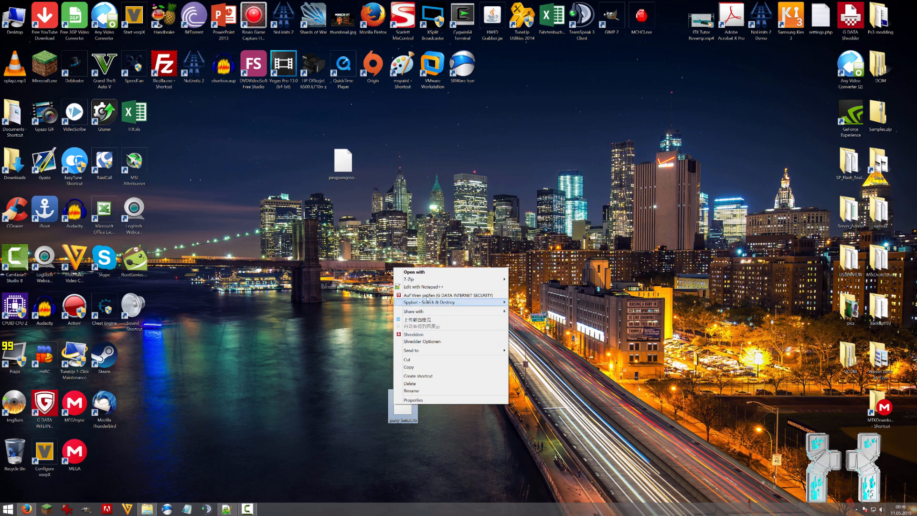
mouse_move(409, 279)
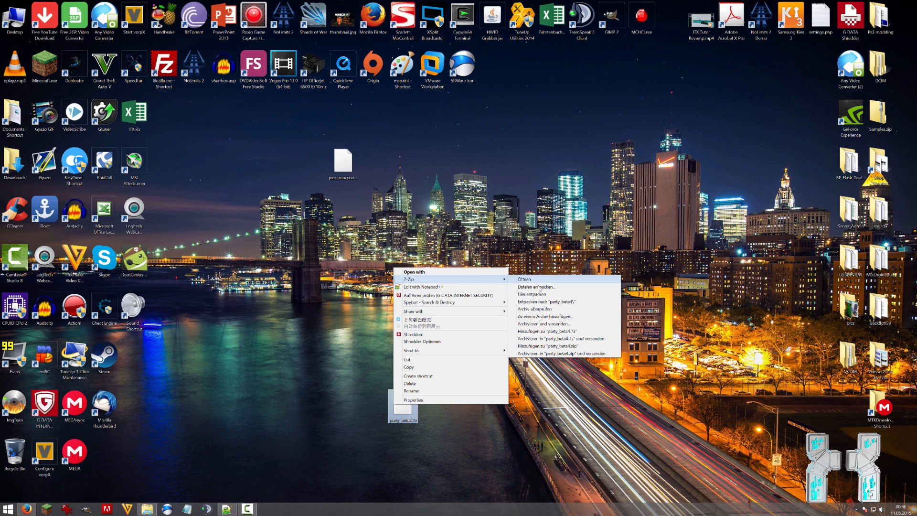
click(545, 301)
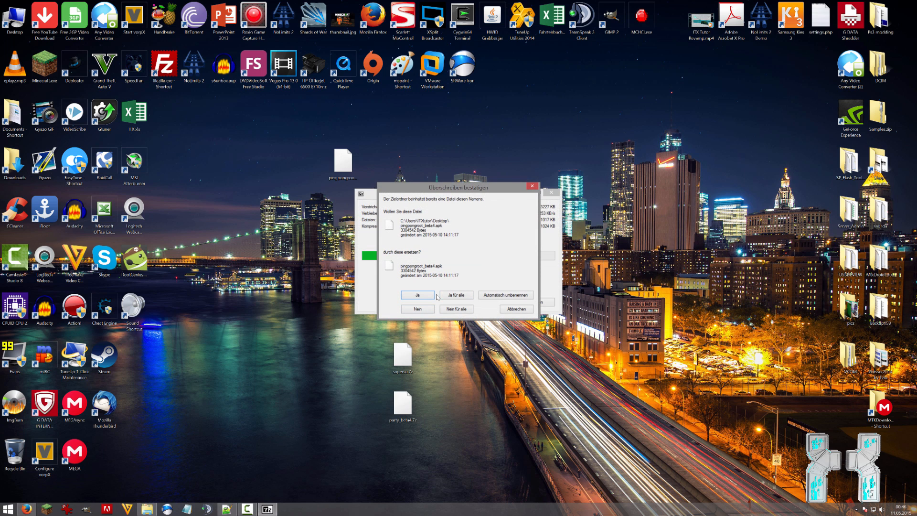
click(417, 295)
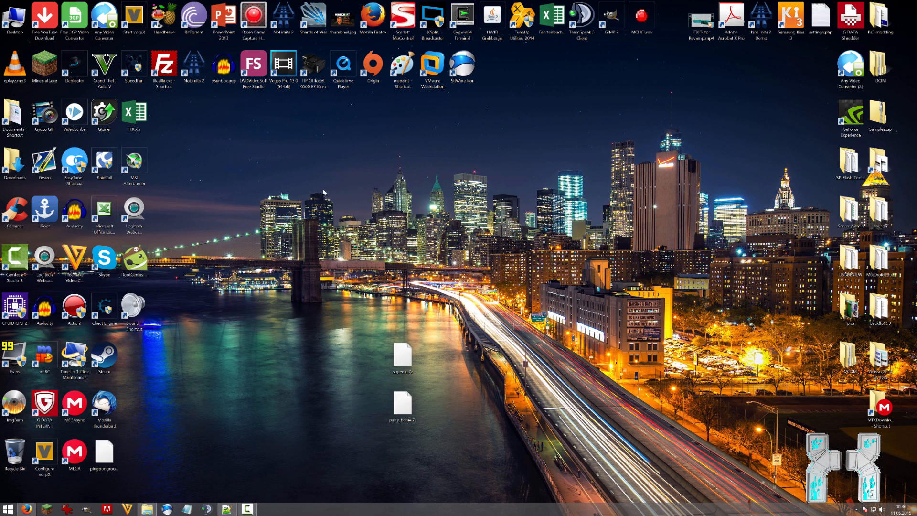
Step: Replace pingpongroot_beta4.apk on the Galaxy S6 edge storage with the desktop copy, then close File Explorer
drag(103, 453, 314, 169)
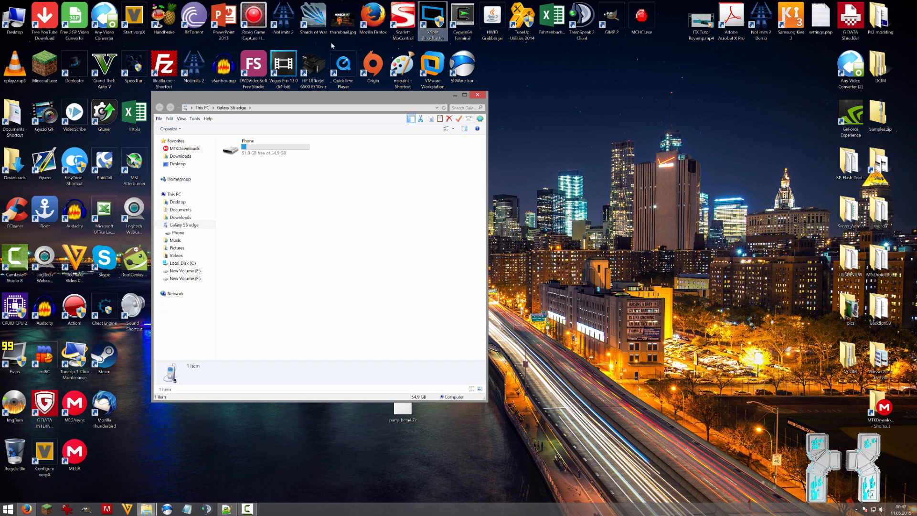
double_click(248, 141)
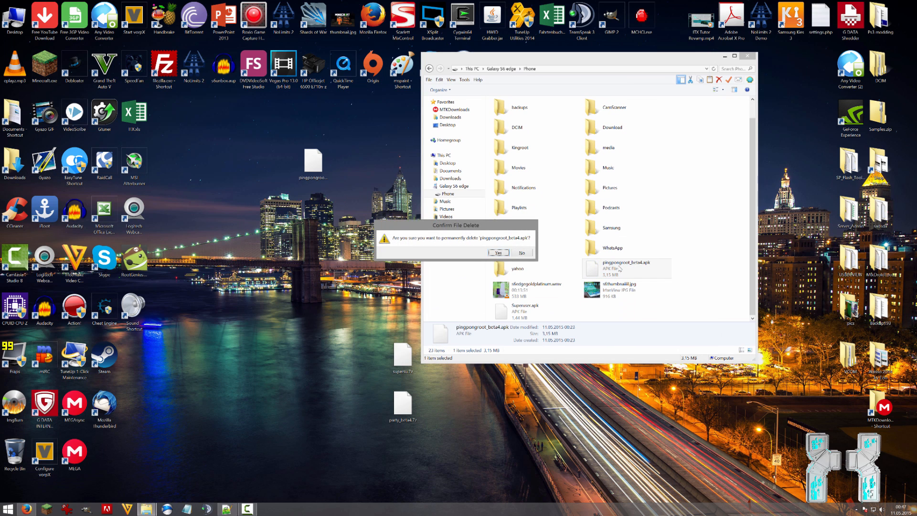
click(497, 253)
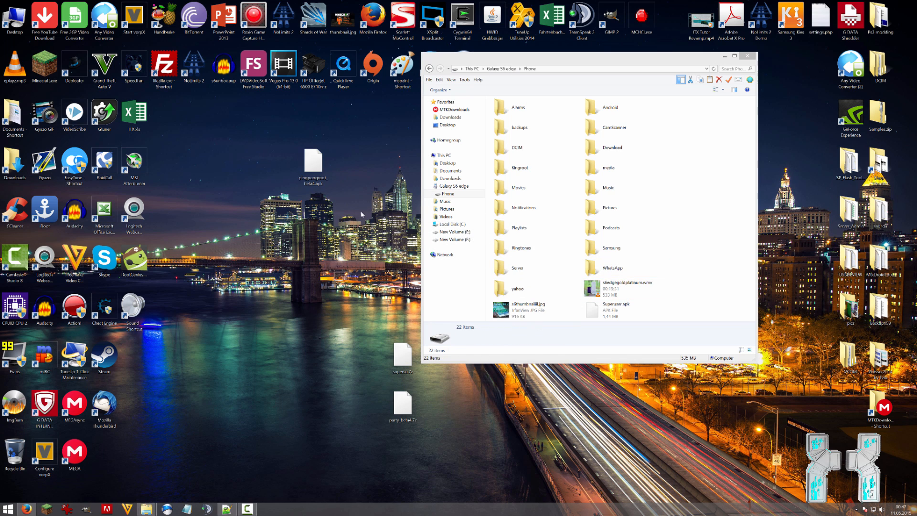
drag(314, 167, 722, 167)
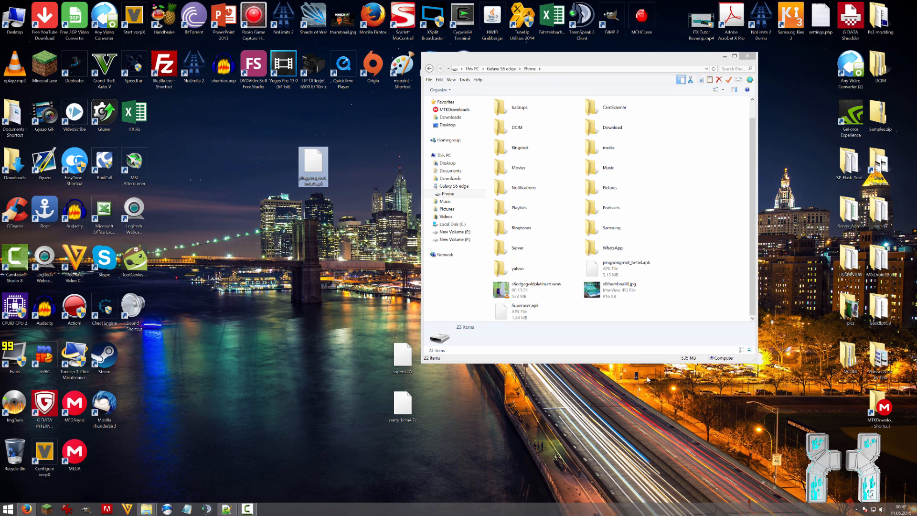
click(611, 263)
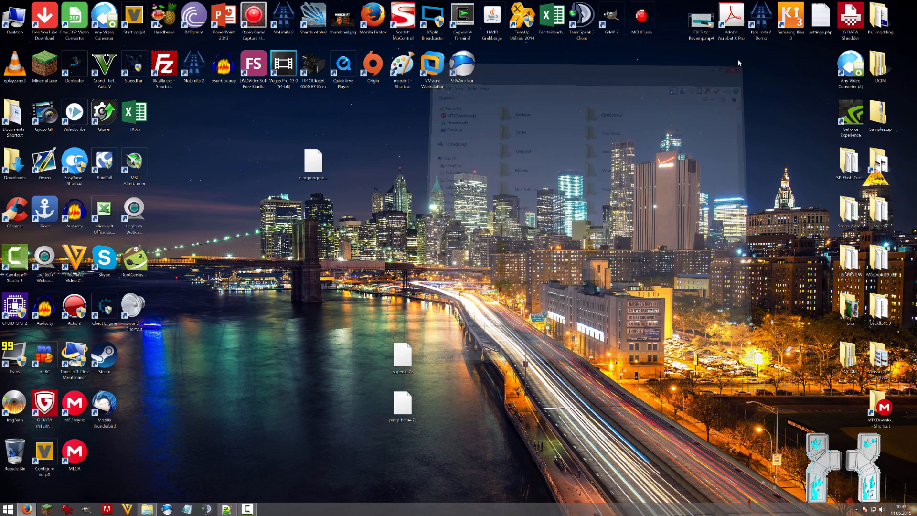
click(730, 69)
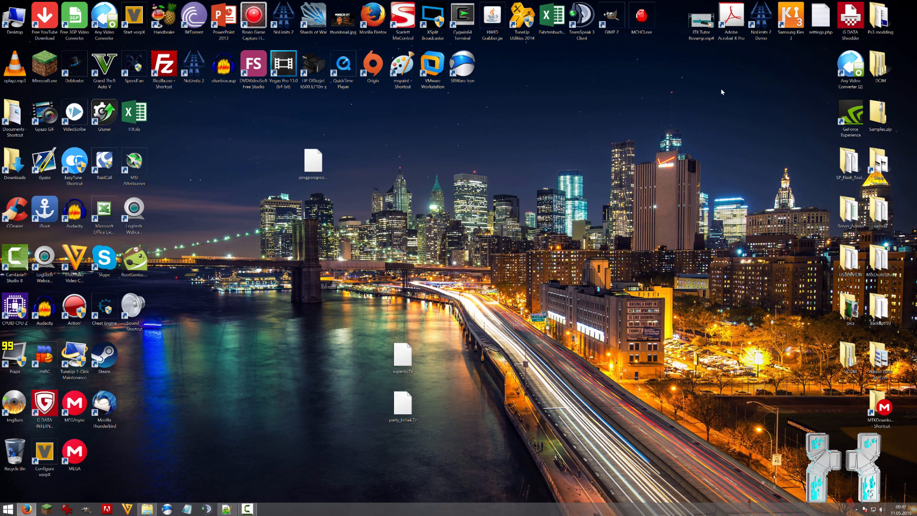
mouse_move(725, 108)
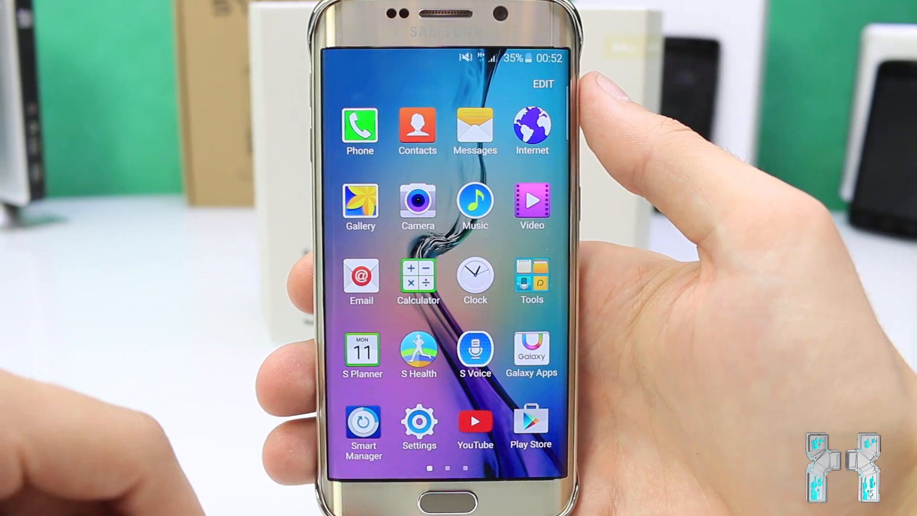
Step: Open the phone's Settings and scroll down to Lock screen and security options
click(418, 422)
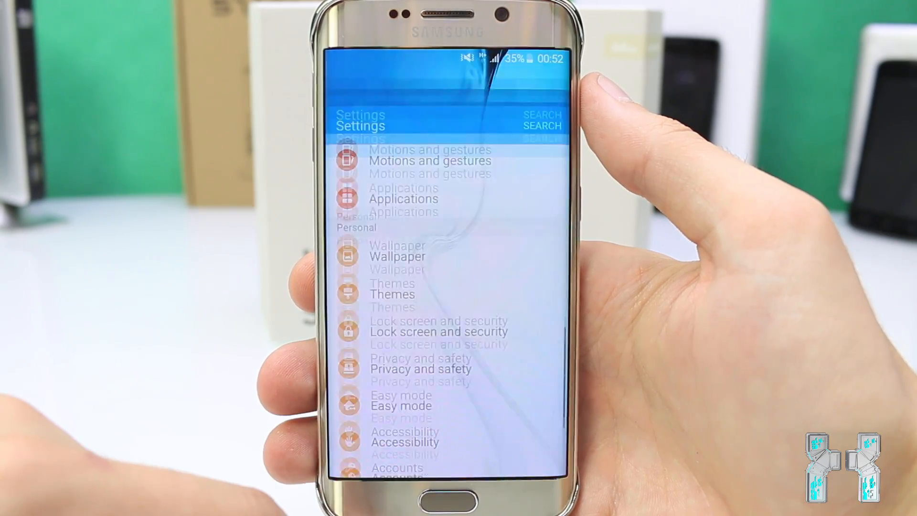
scroll(down, 3)
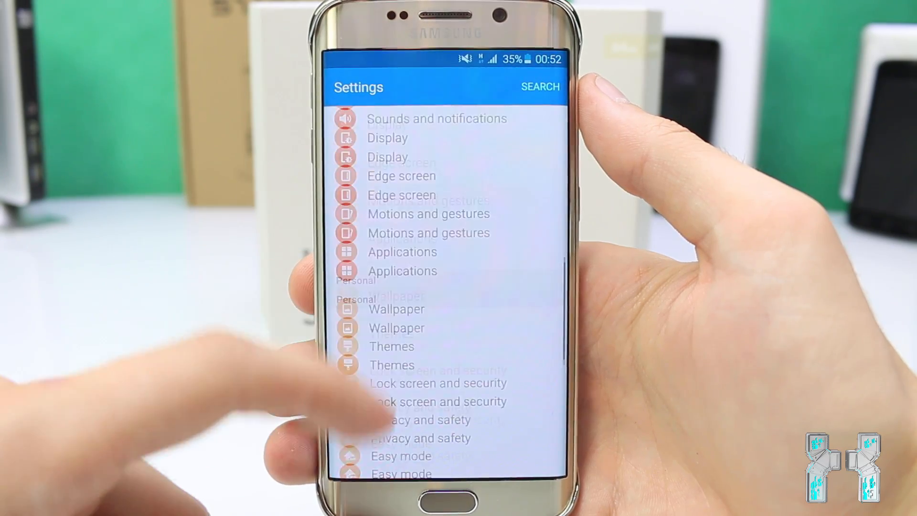
scroll(down, 3)
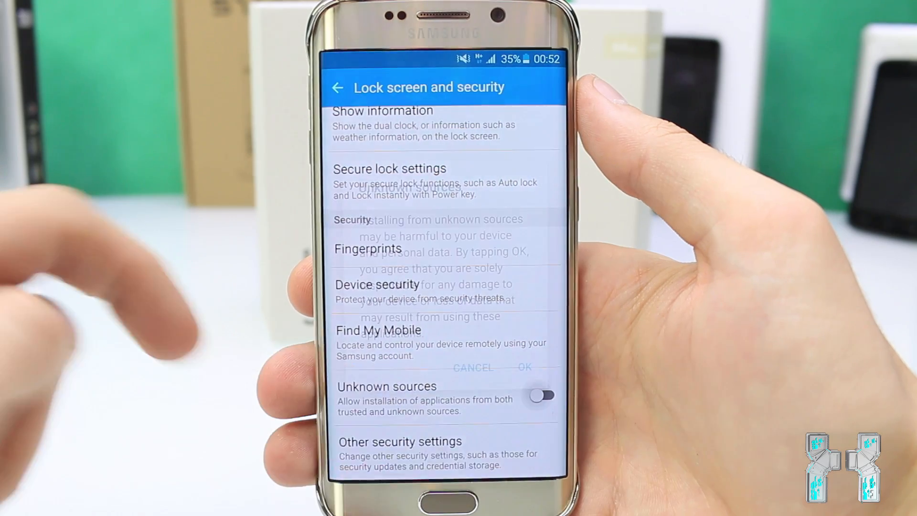
Step: Allow Unknown sources with OK, then tap Build number in About device
click(540, 395)
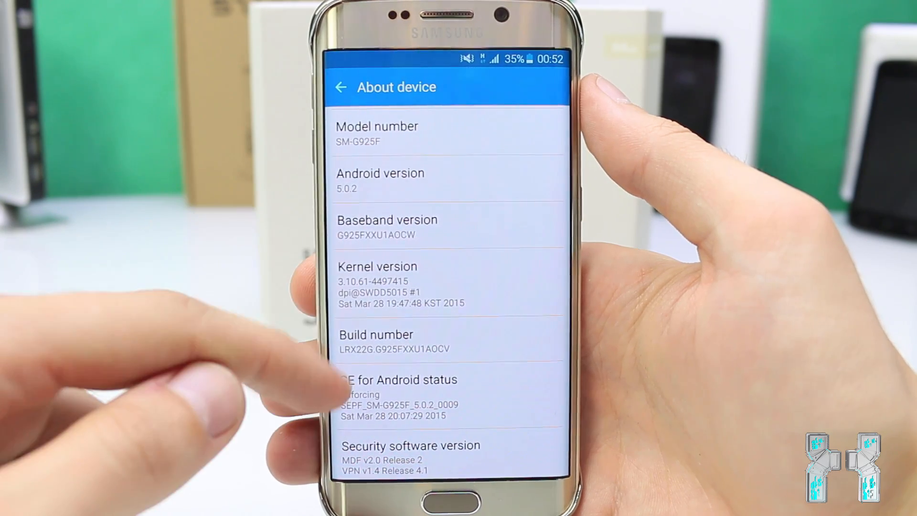
click(376, 342)
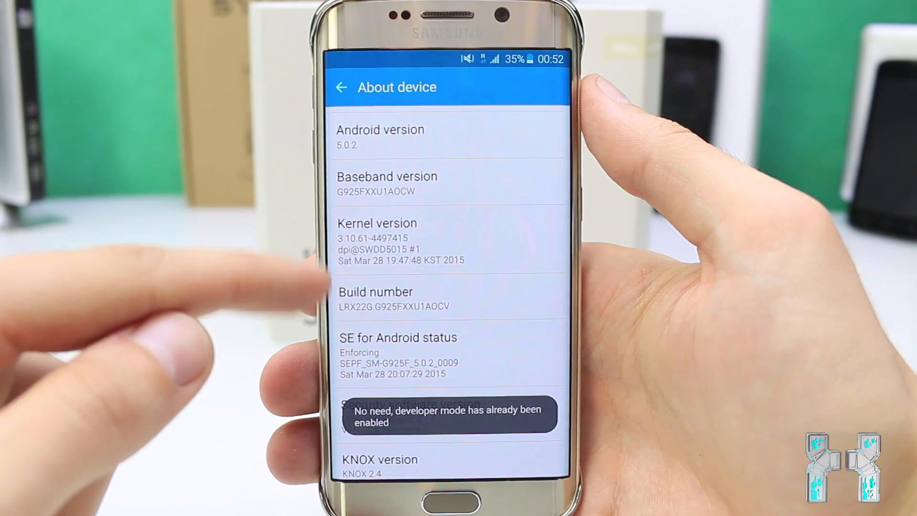
scroll(down, 3)
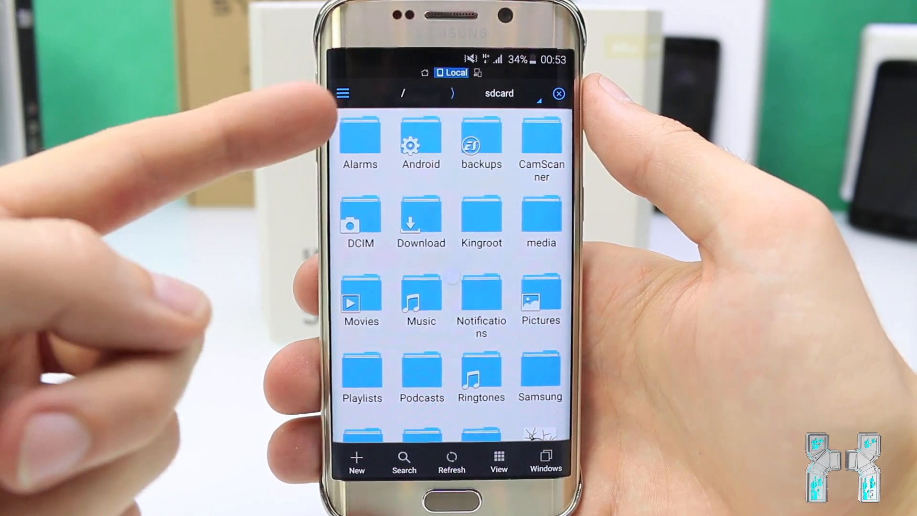
Step: Open pingpongroot_beta4.apk from sdcard and install PingPong Root, approving its permissions
scroll(down, 3)
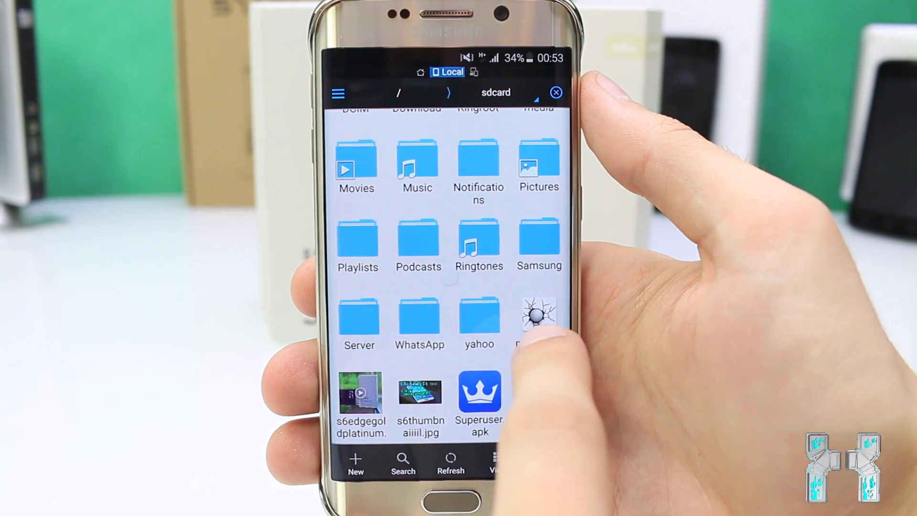
click(538, 316)
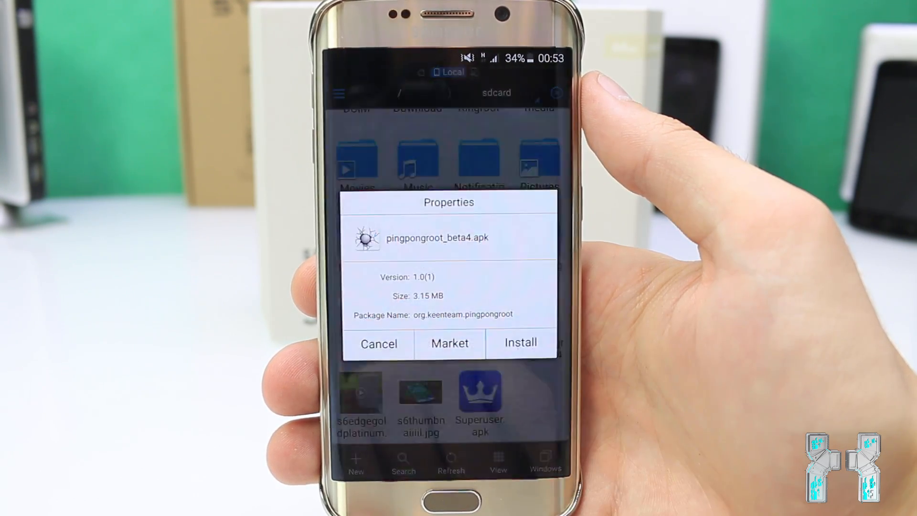
click(520, 343)
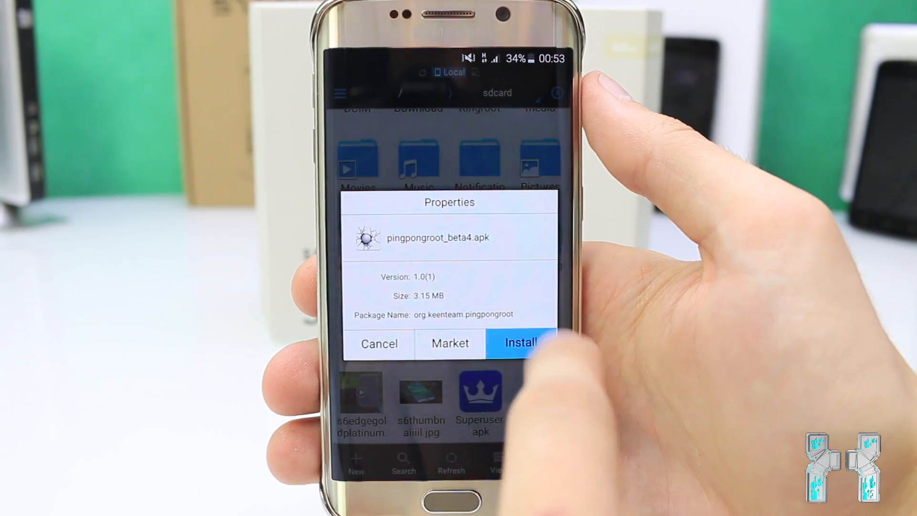
click(519, 343)
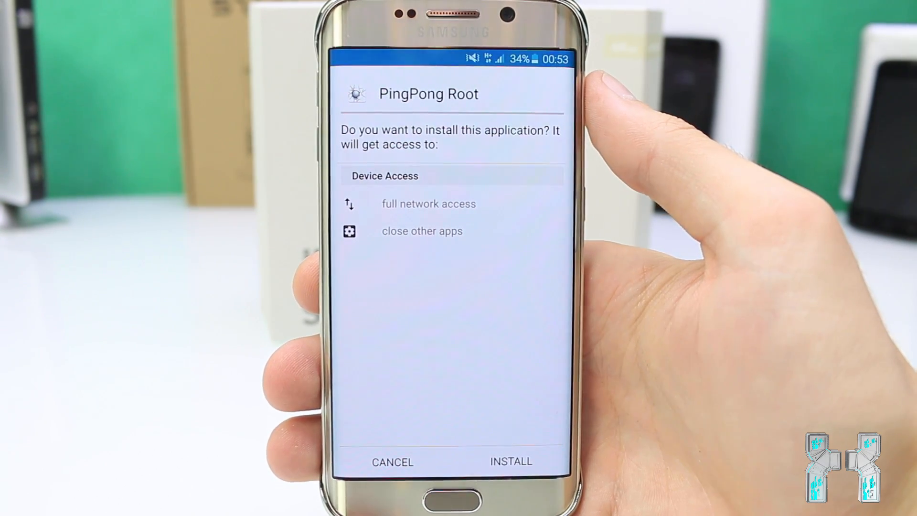
click(511, 462)
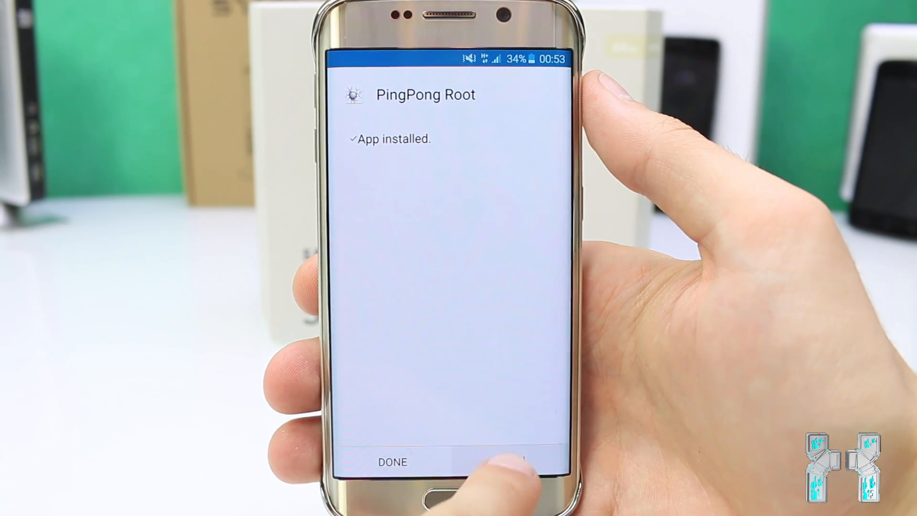
Step: Launch PingPong Root, download this device's data, and run Get root until root is done
click(393, 461)
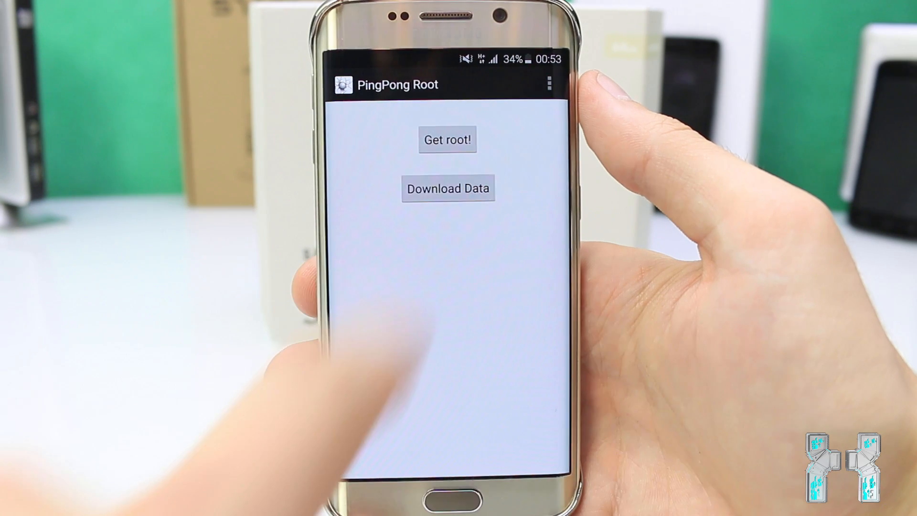
click(448, 188)
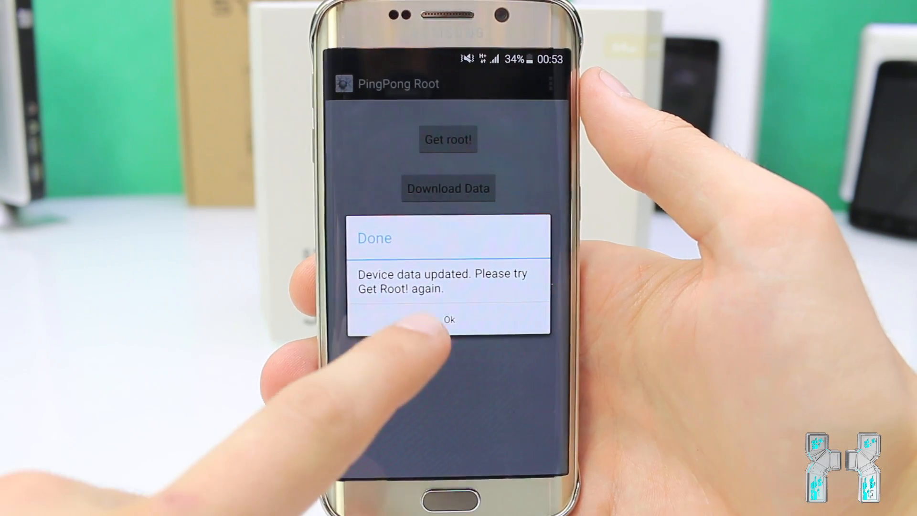
click(448, 320)
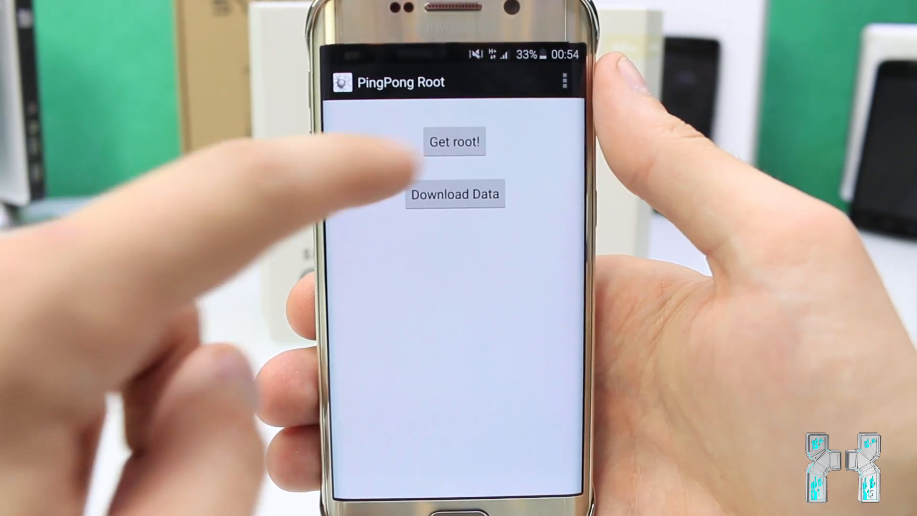
click(454, 141)
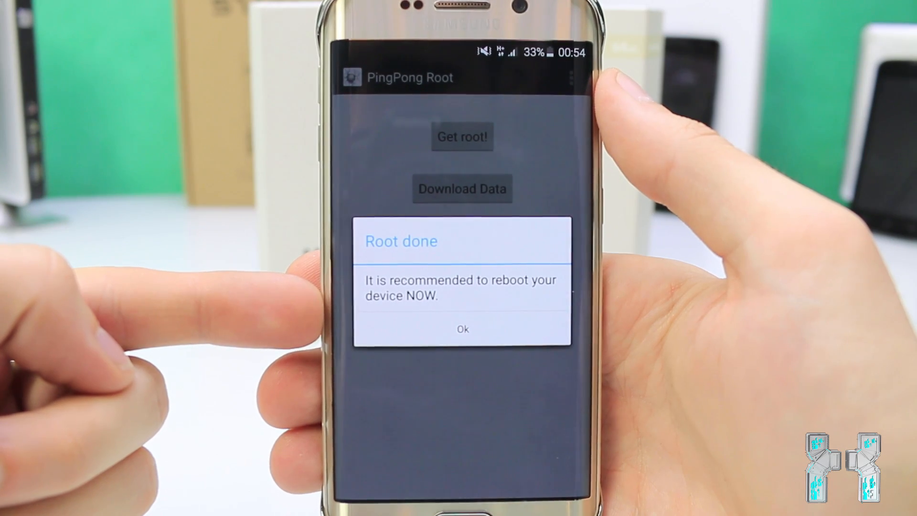
click(462, 329)
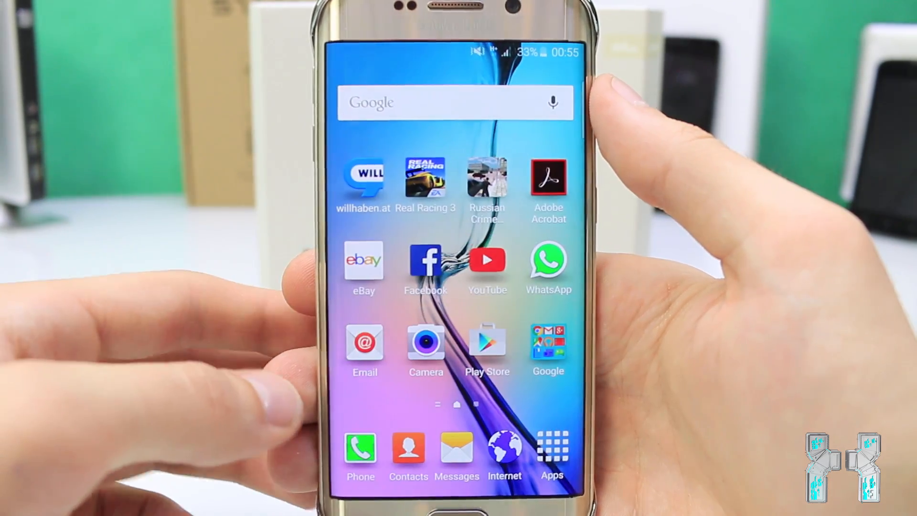
Step: Open Kinguser to confirm 'Successfully obtain Root', dismiss the new-features notice, then return home
scroll(left, 3)
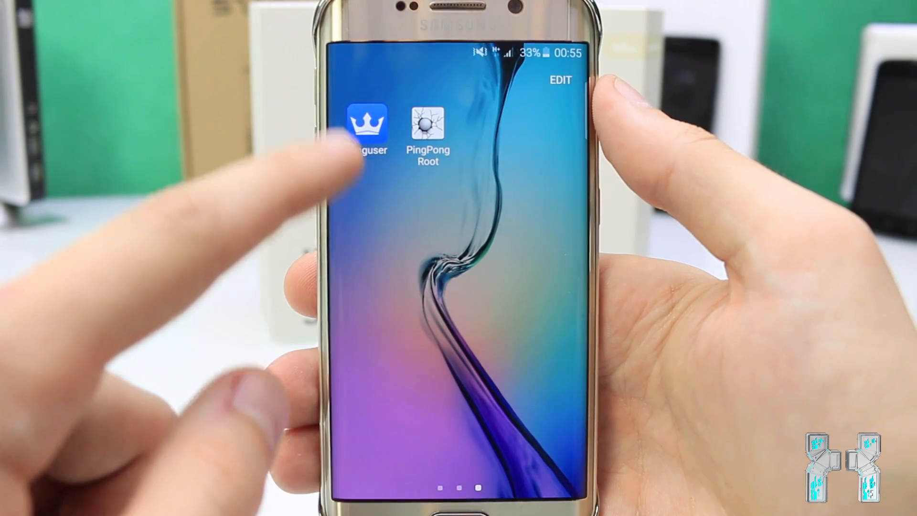
click(368, 123)
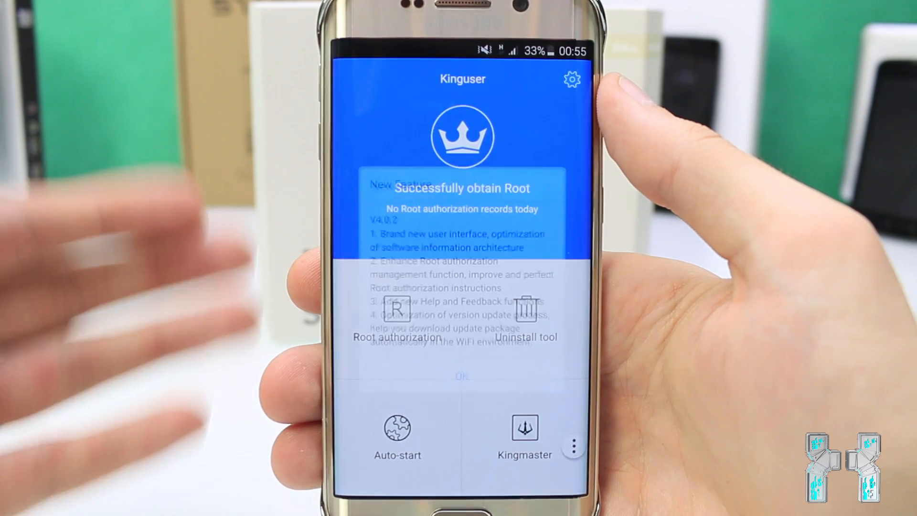
click(462, 376)
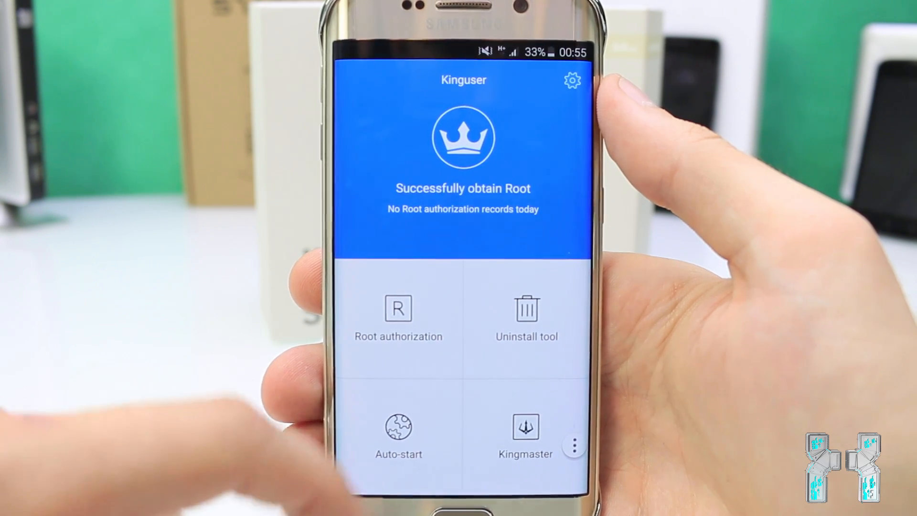
click(399, 319)
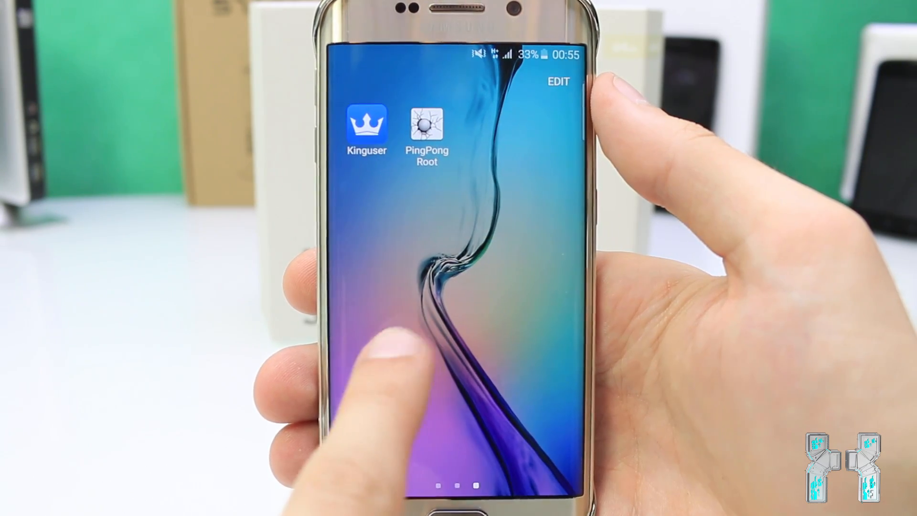
scroll(left, 3)
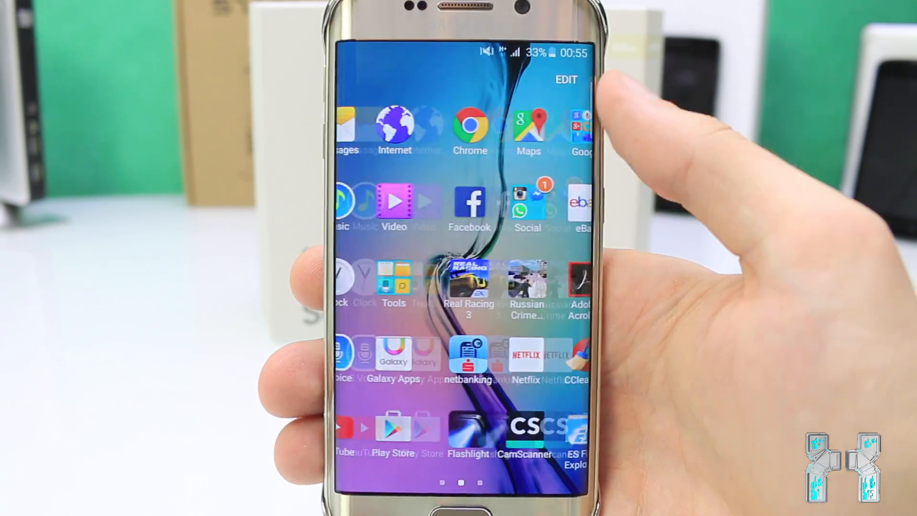